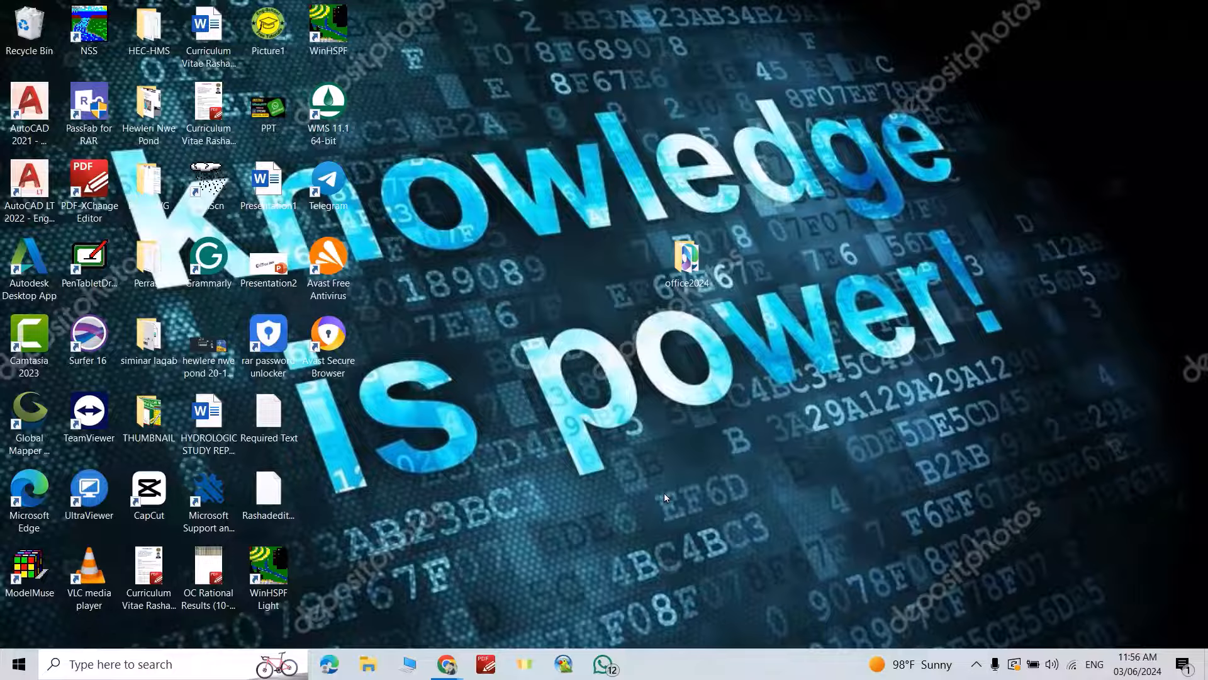
Step: Launch the Run box and enter recent as the location to open
key("Win+r")
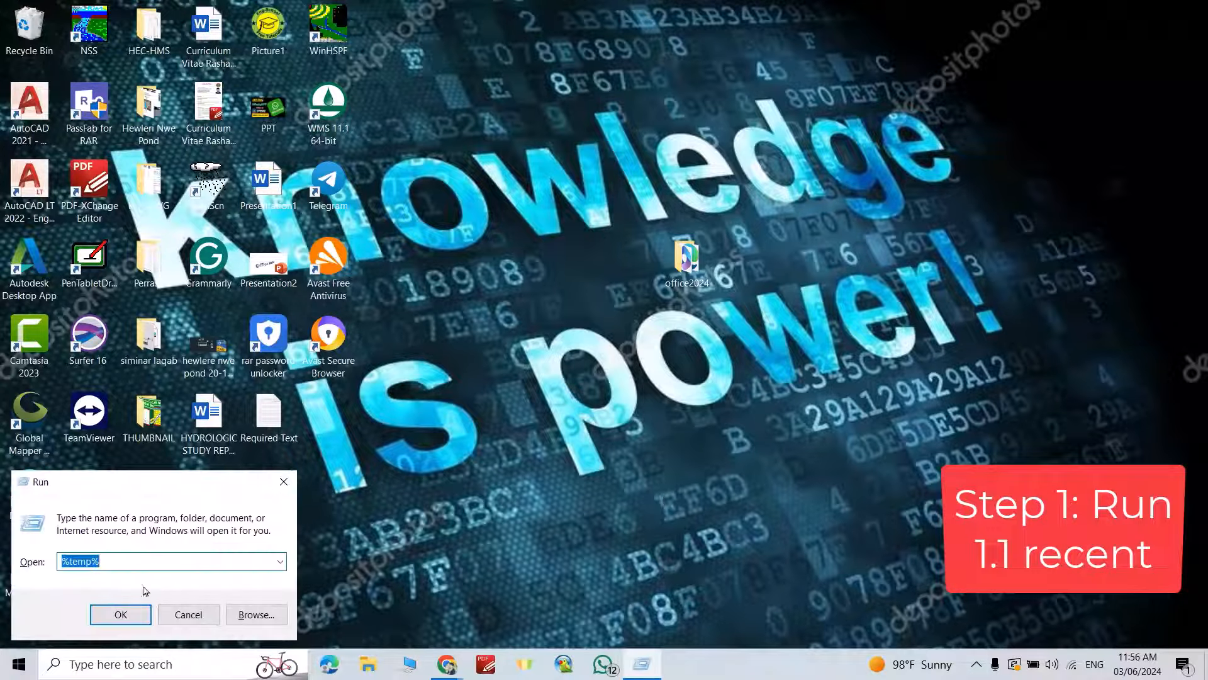
left_click(120, 614)
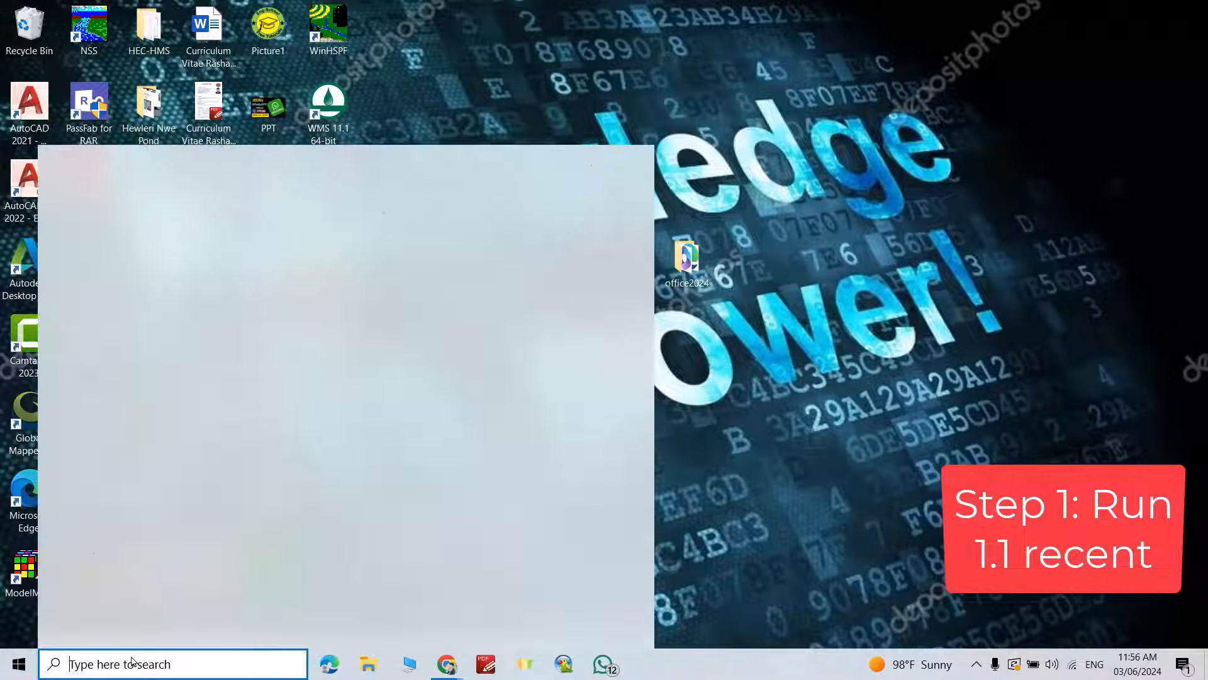
type("ru")
type("re")
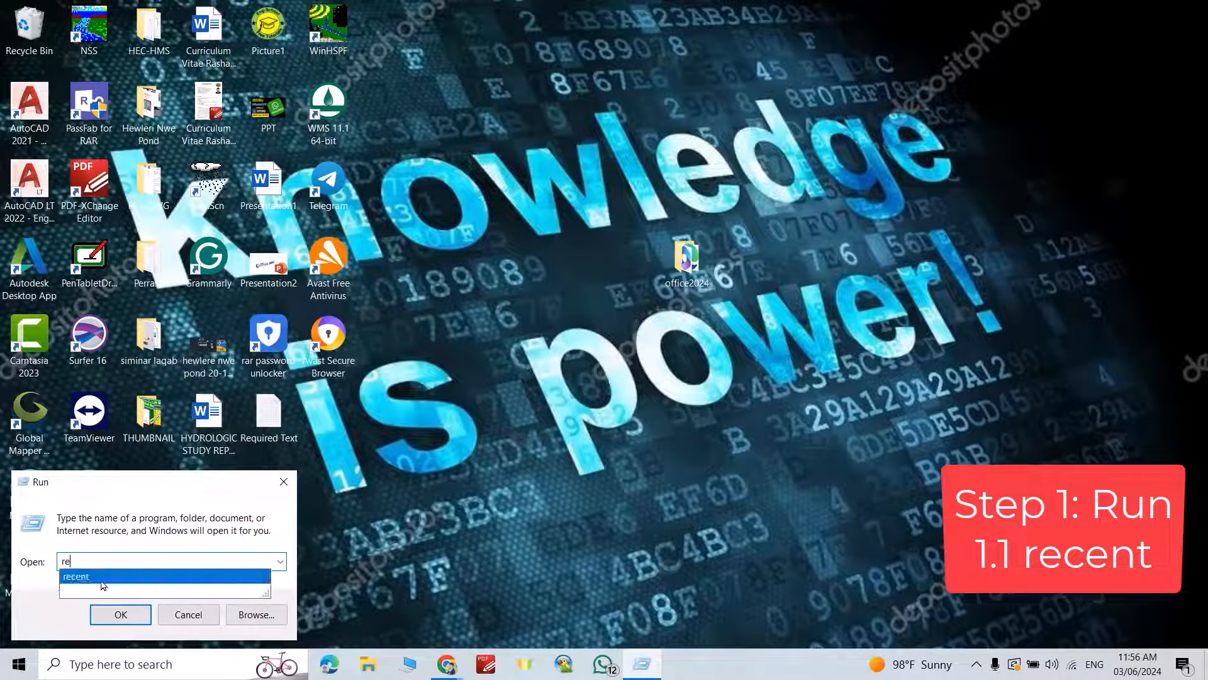
left_click(75, 576)
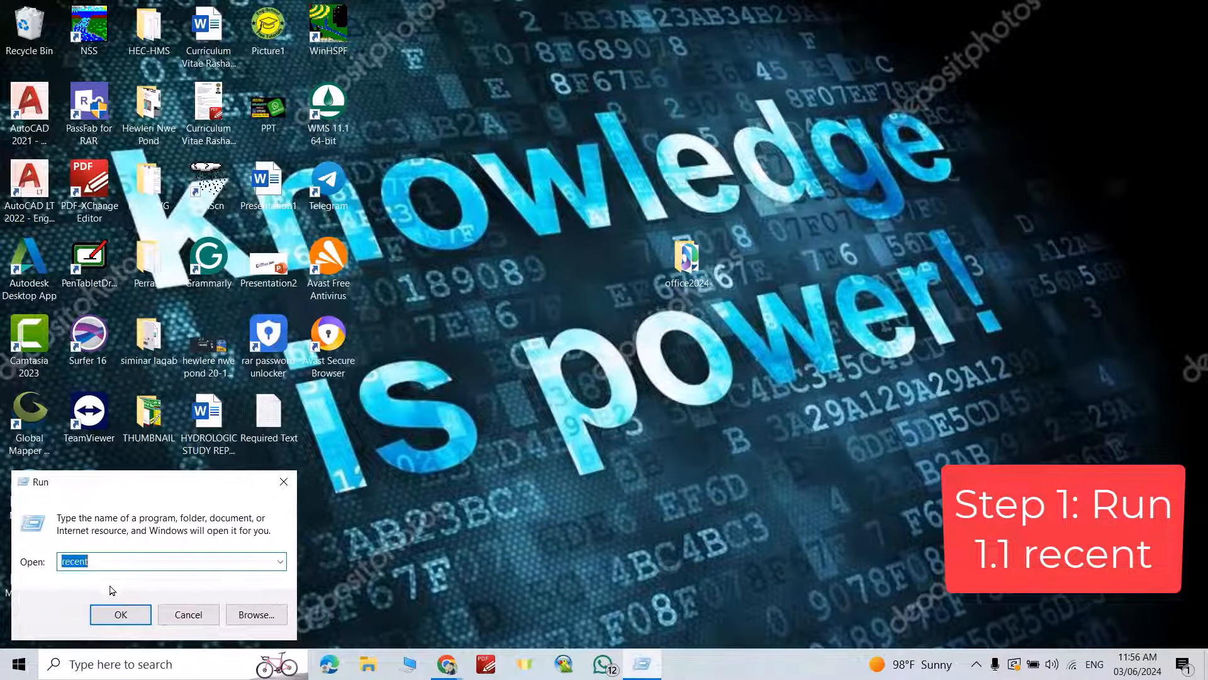
left_click(121, 614)
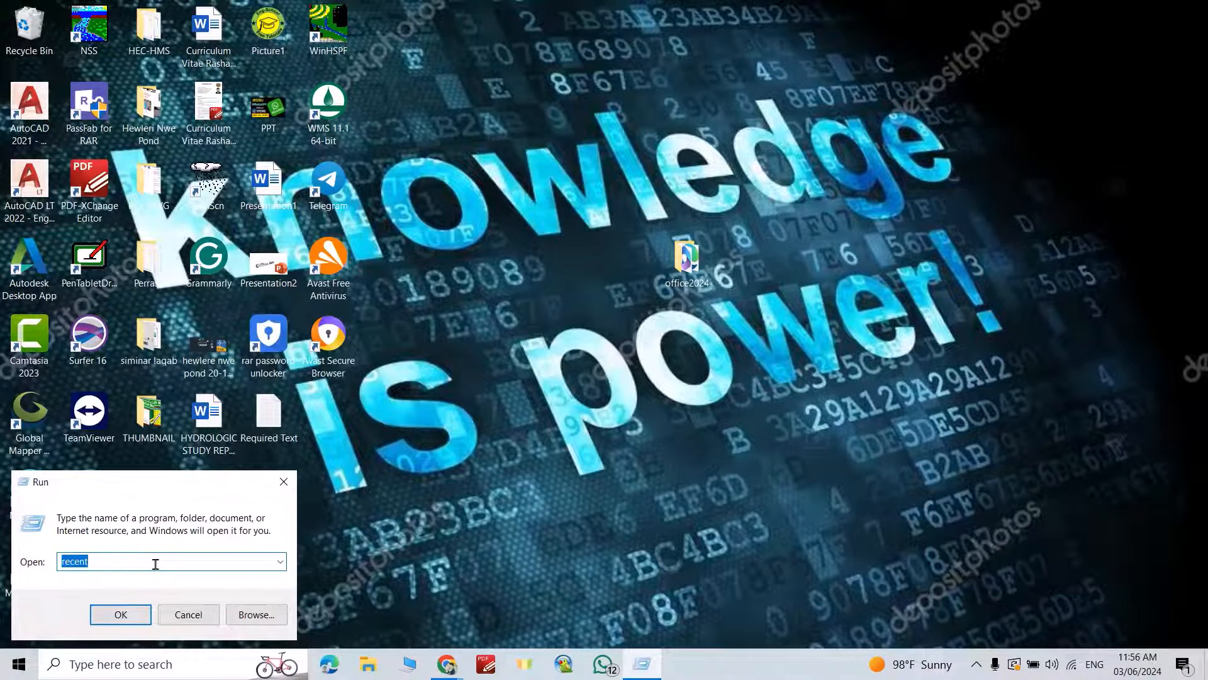
Step: Run temp and delete everything in the Windows Temp folder, skipping the two in-use items
type("temp")
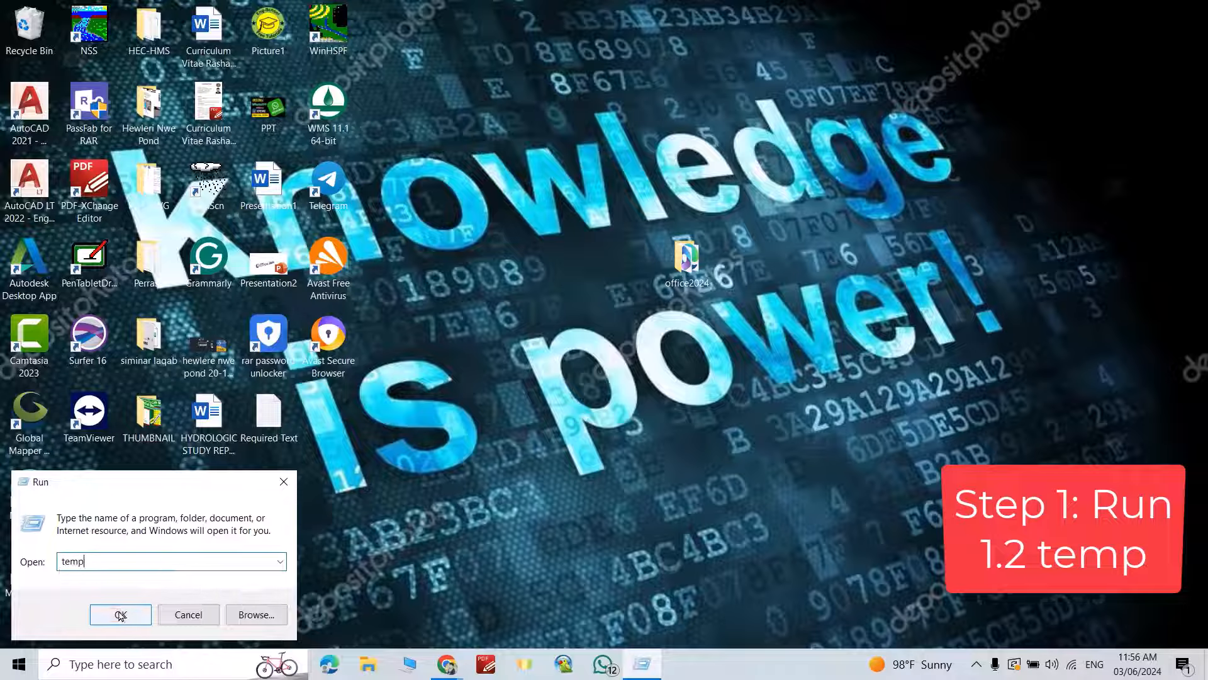
left_click(119, 615)
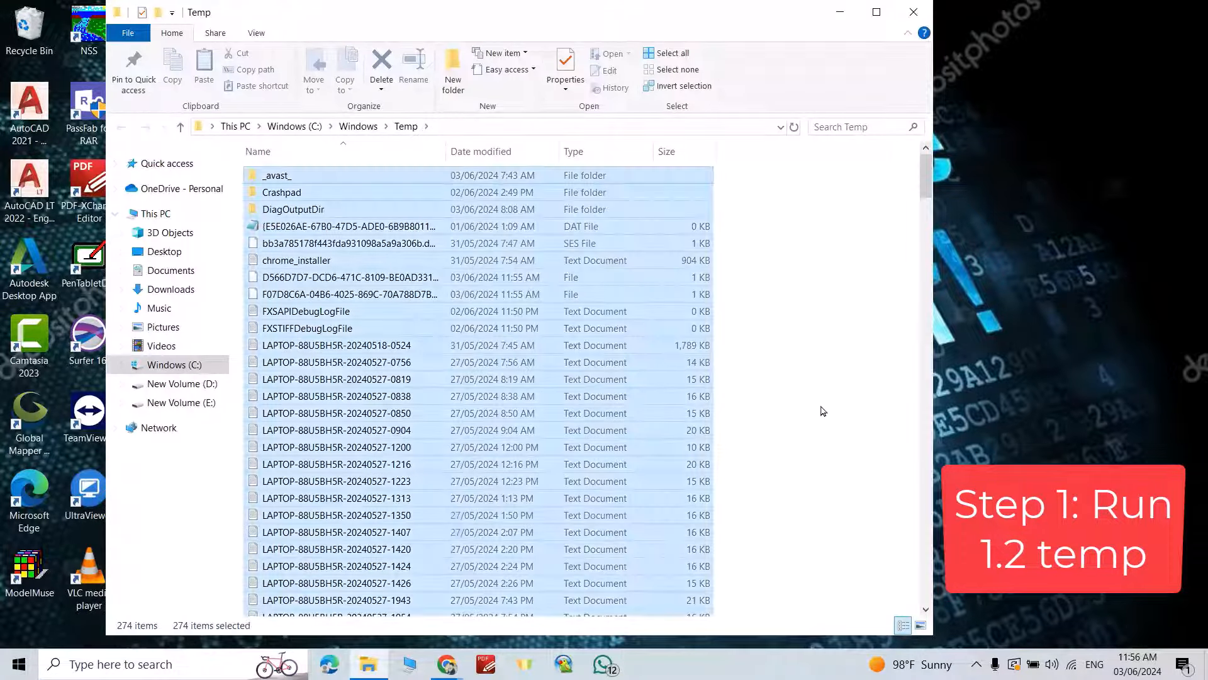
left_click(380, 65)
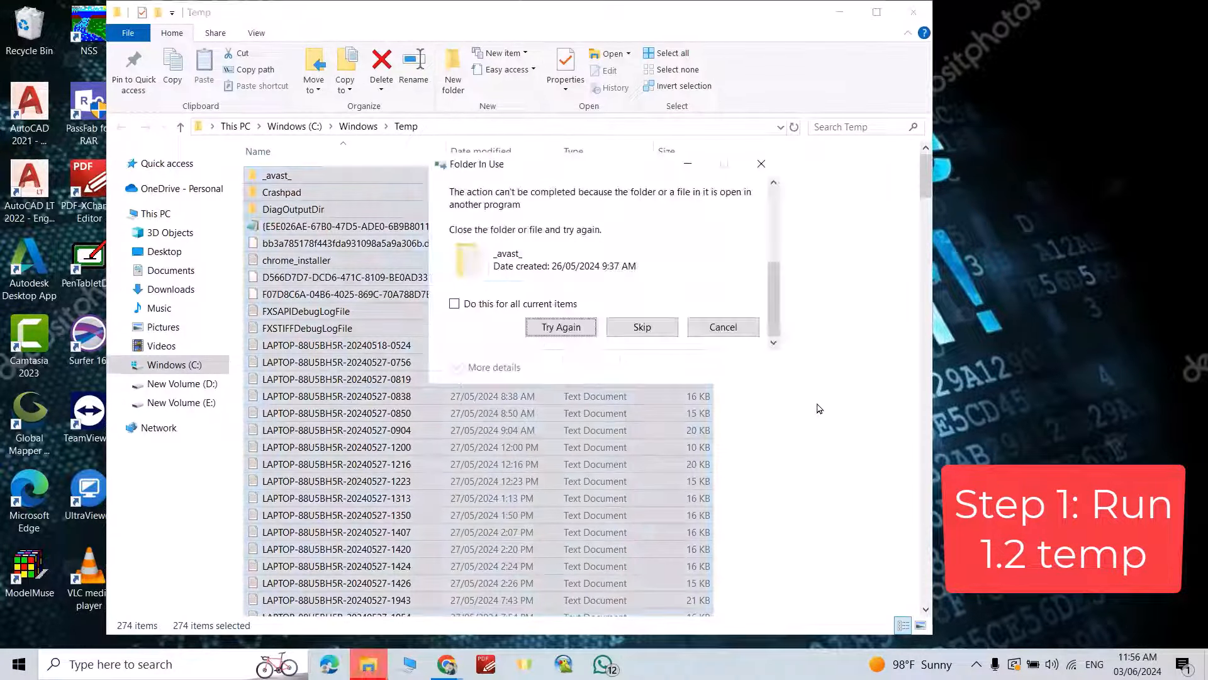
left_click(561, 328)
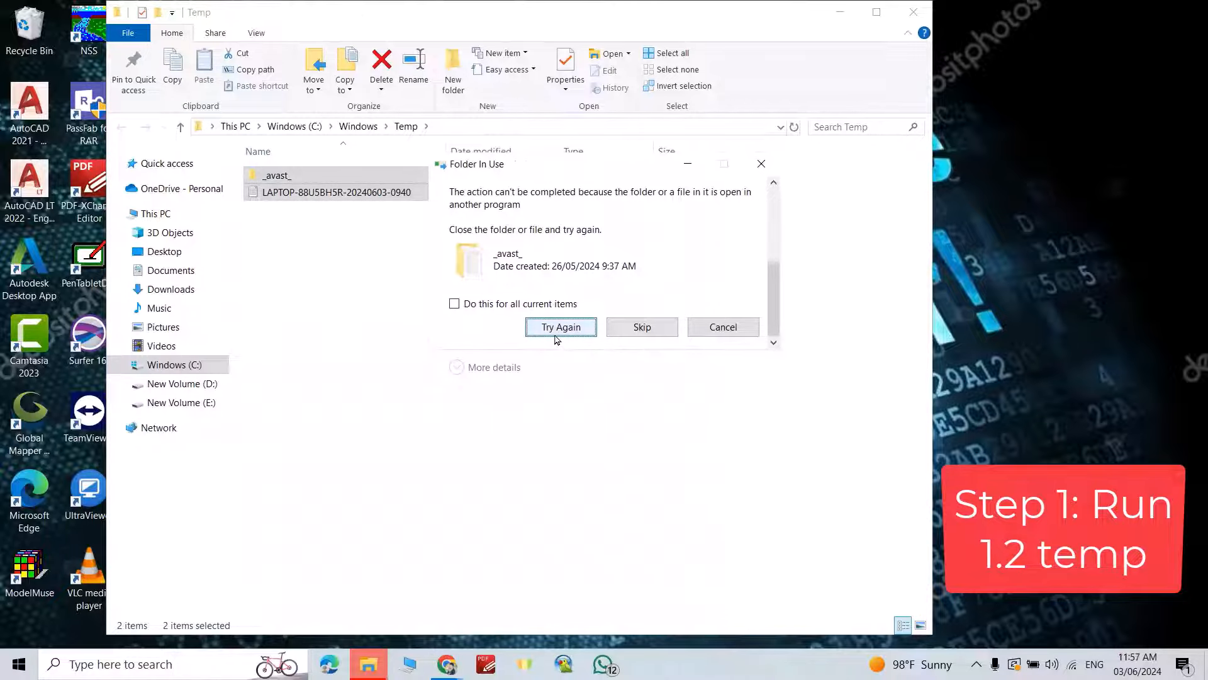
left_click(561, 328)
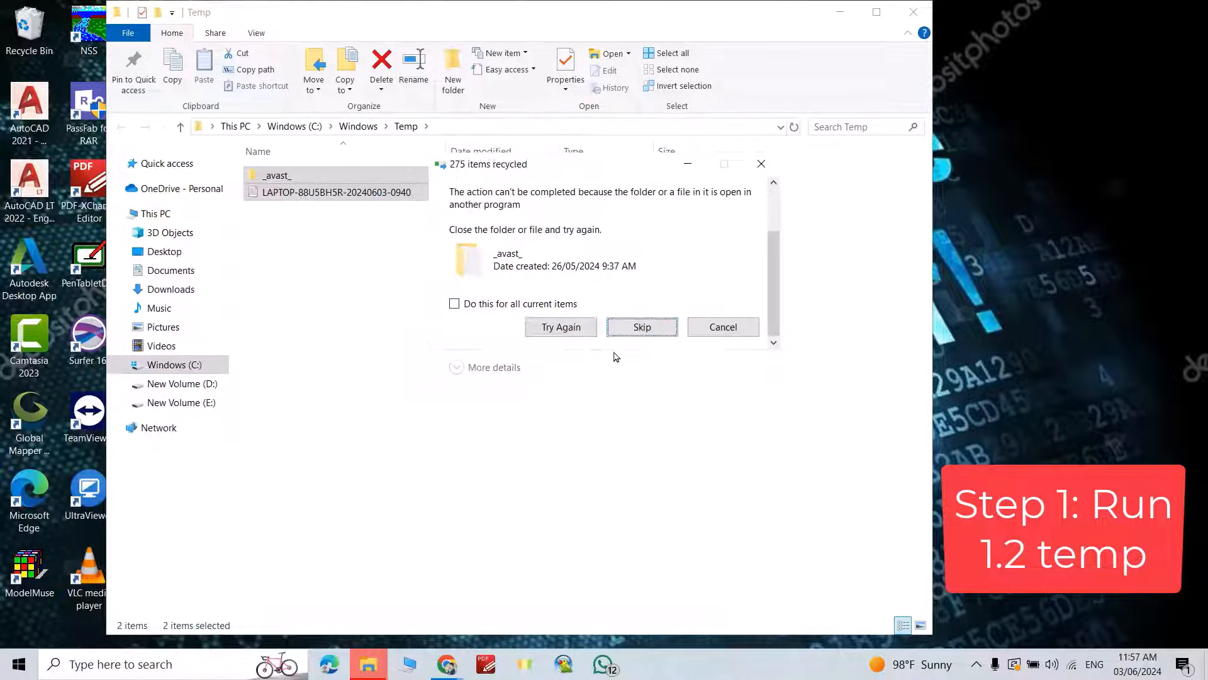
left_click(642, 327)
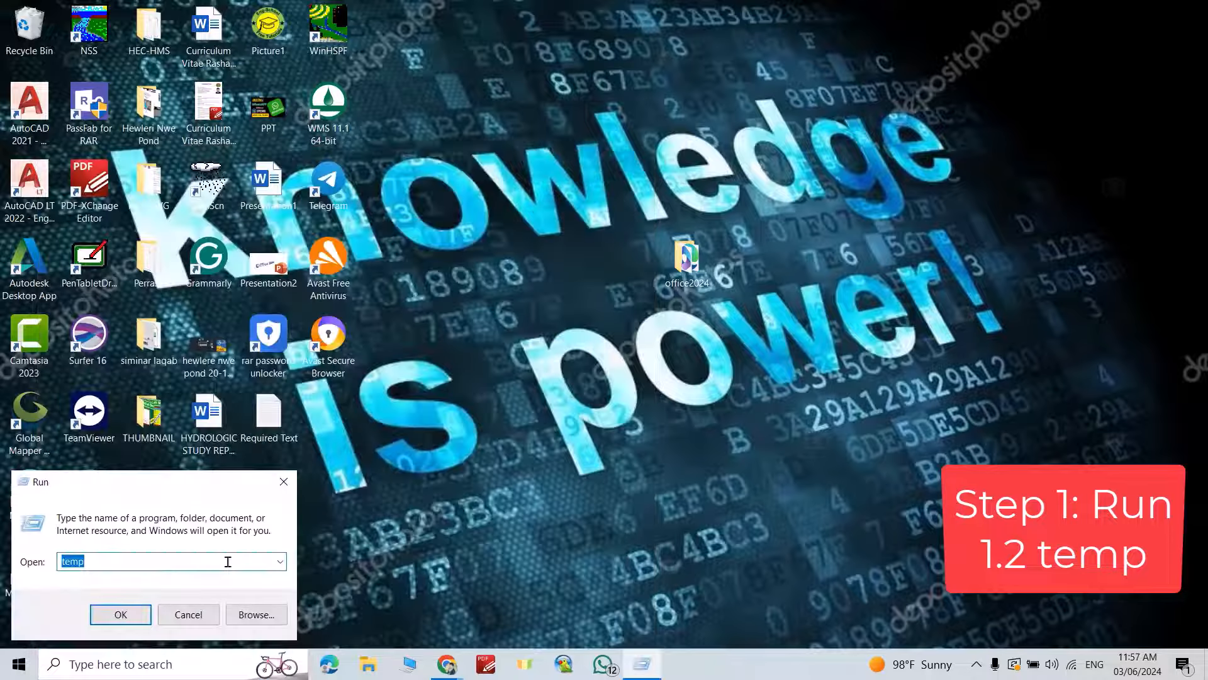
Step: Run %temp% and delete the user Temp contents, skipping items needing administrator permission for all
type("%temp")
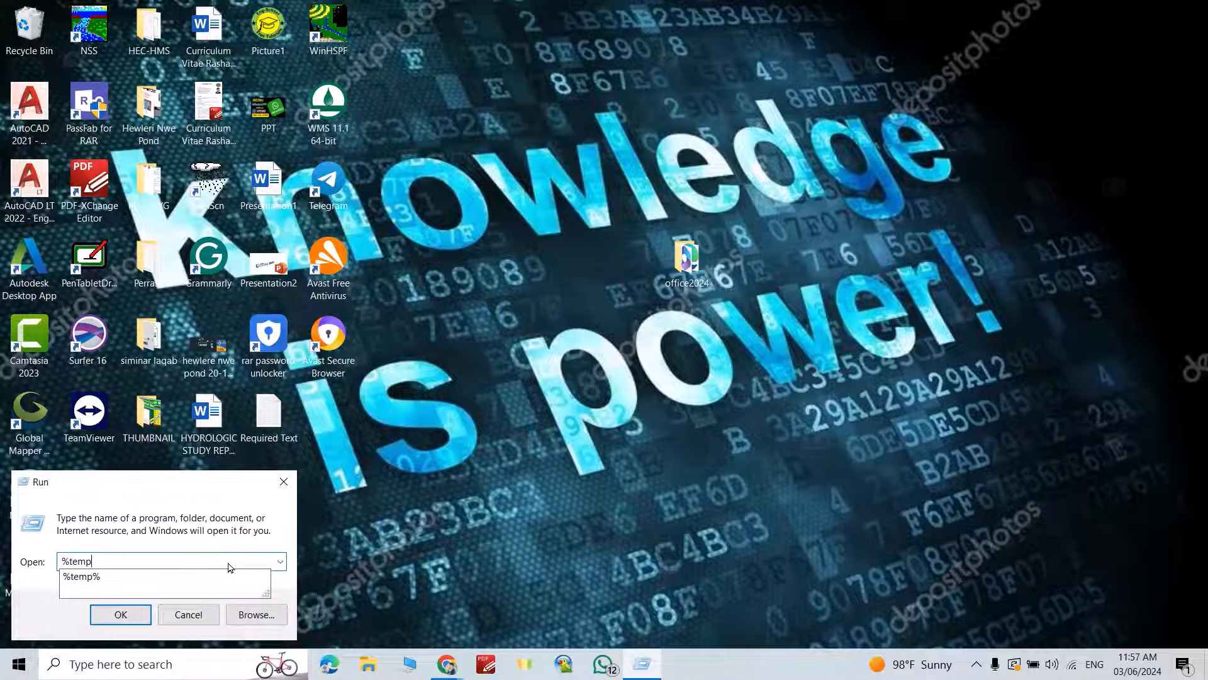
left_click(121, 614)
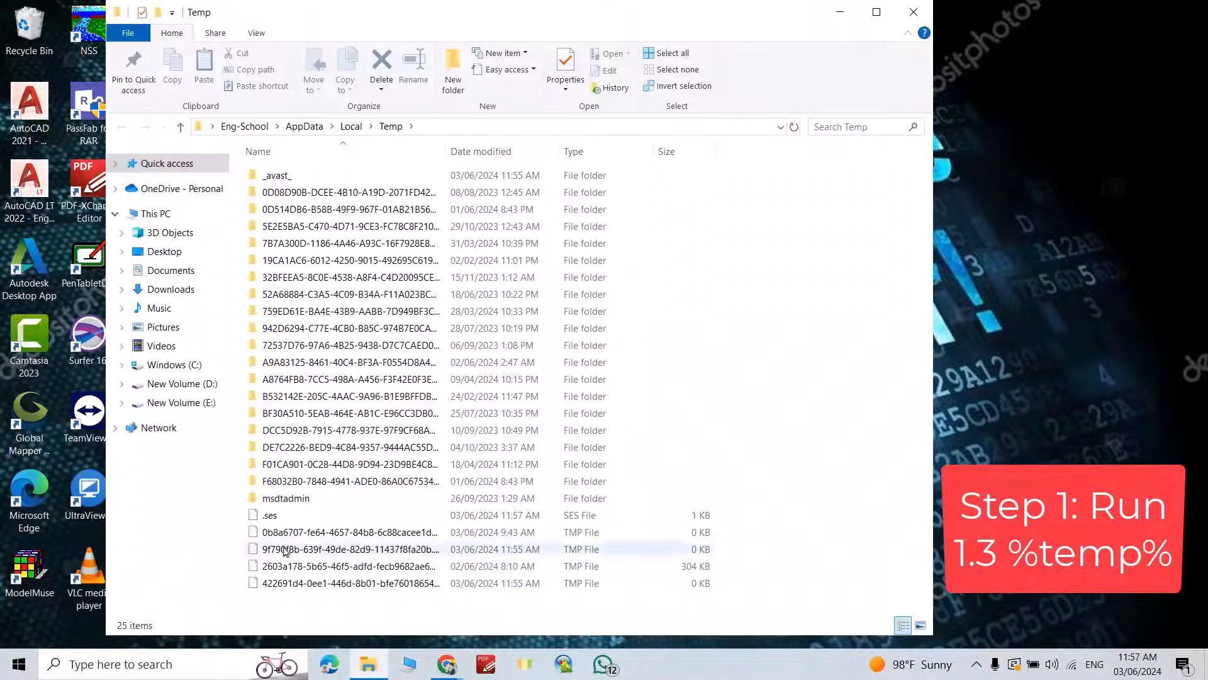
left_click(380, 66)
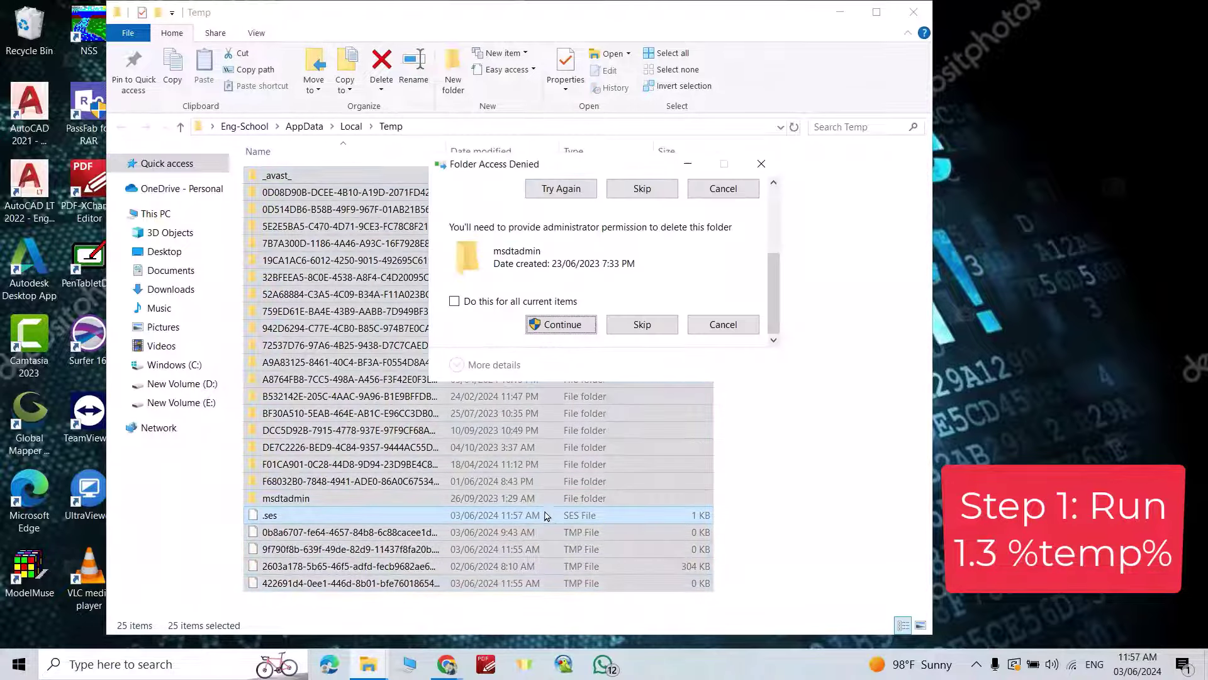
left_click(454, 301)
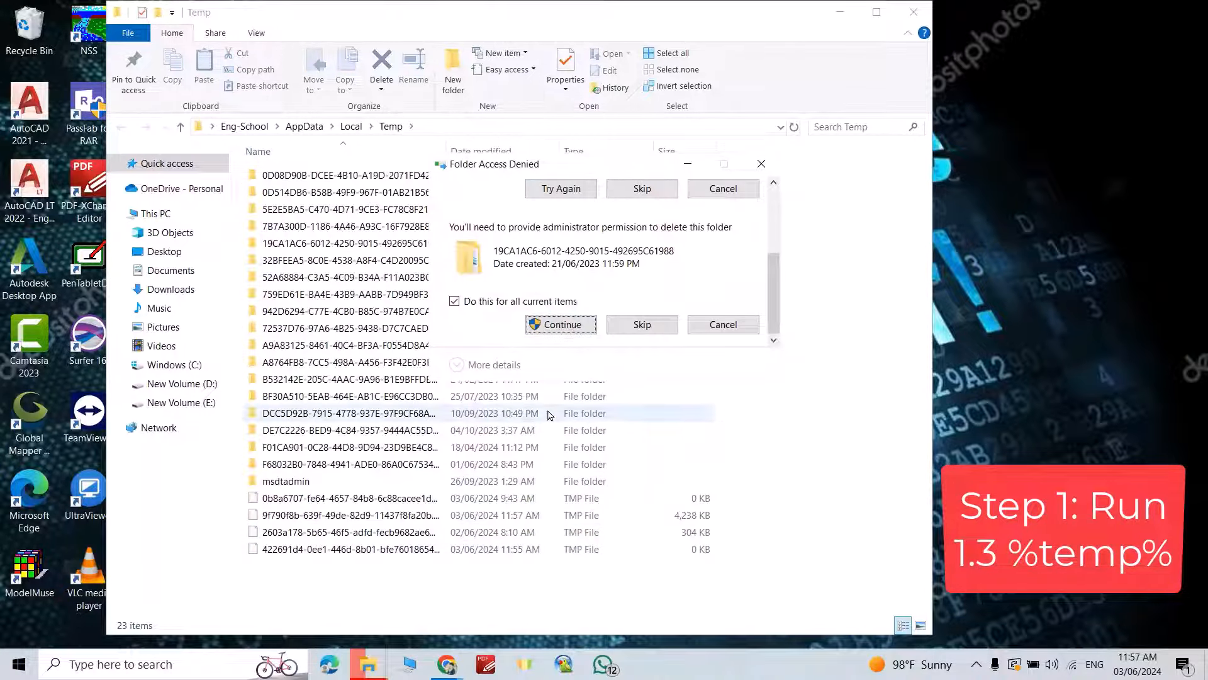
left_click(561, 325)
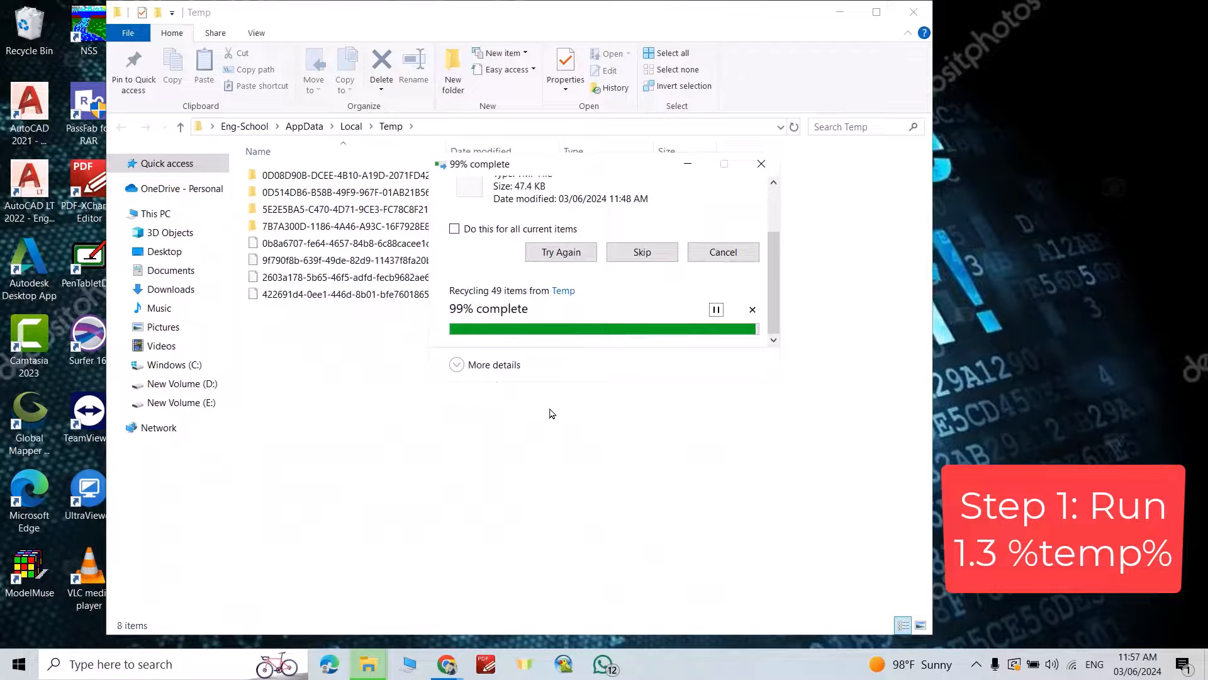
mouse_move(785, 222)
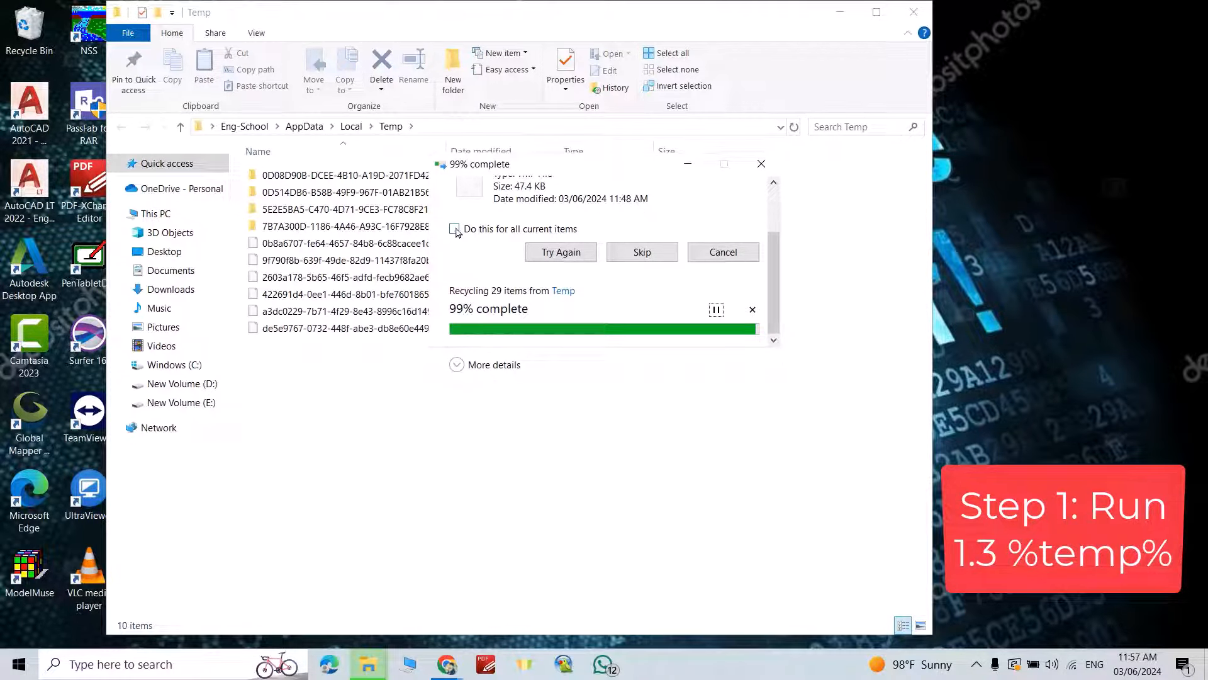
Step: Retry the locked files and delete the remaining items again, leaving only those in use
left_click(454, 229)
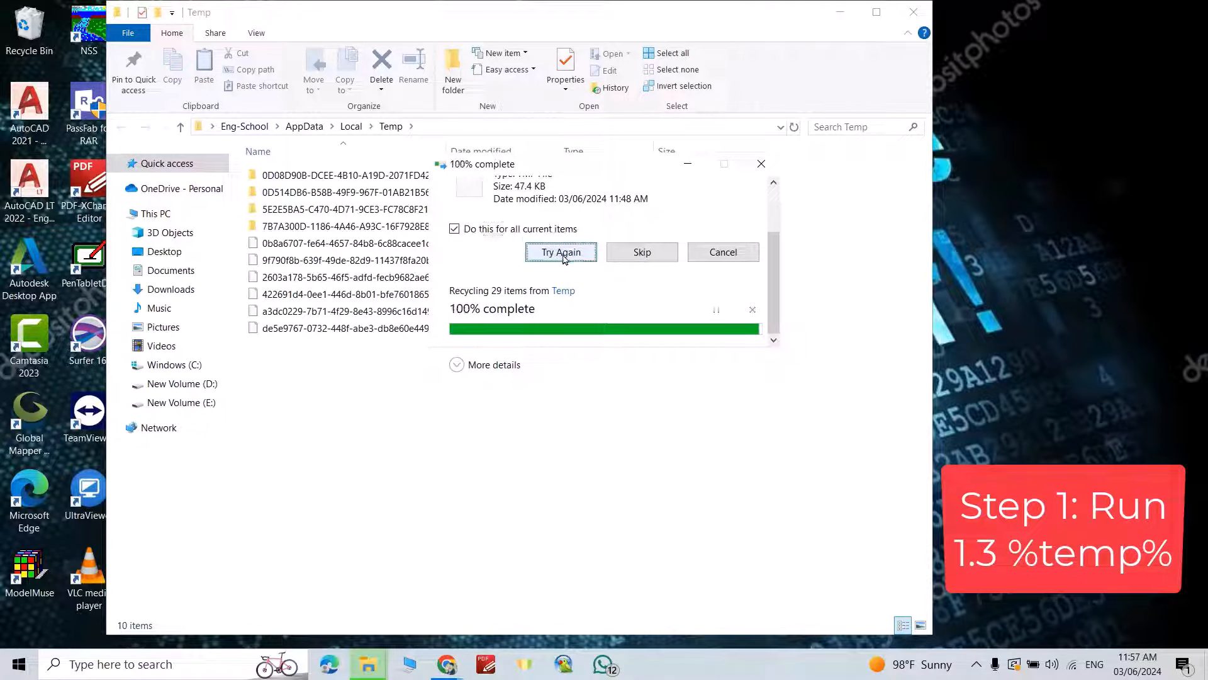
left_click(642, 252)
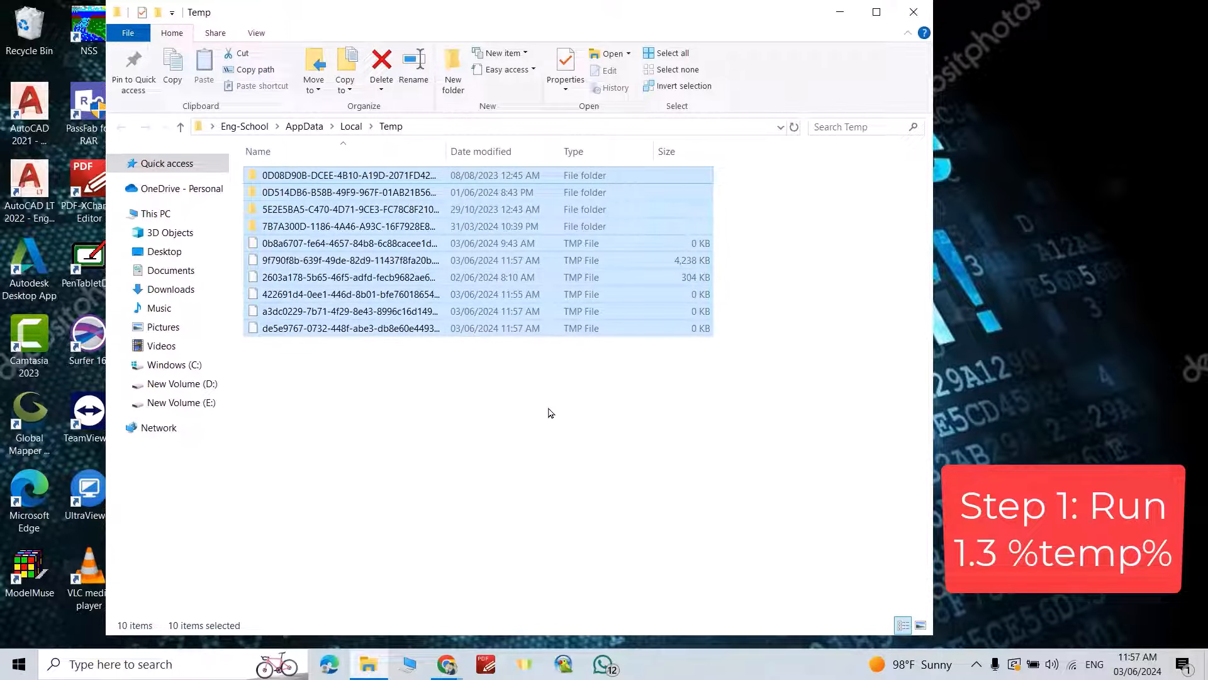
left_click(381, 66)
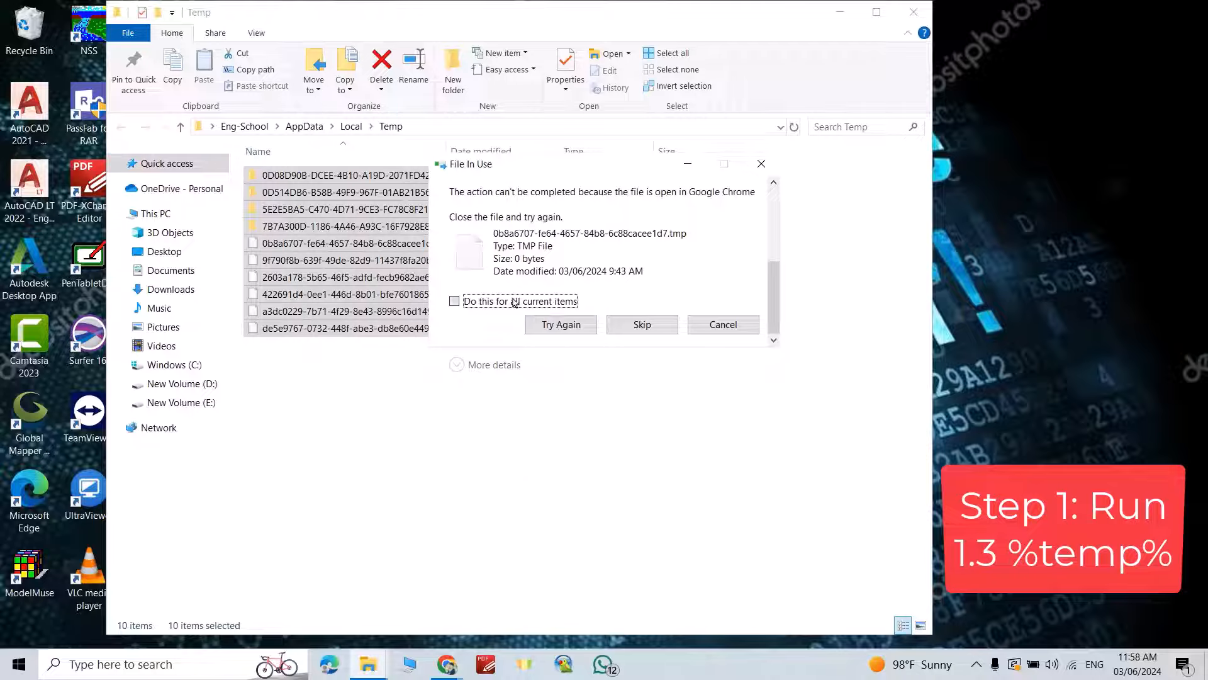
left_click(642, 325)
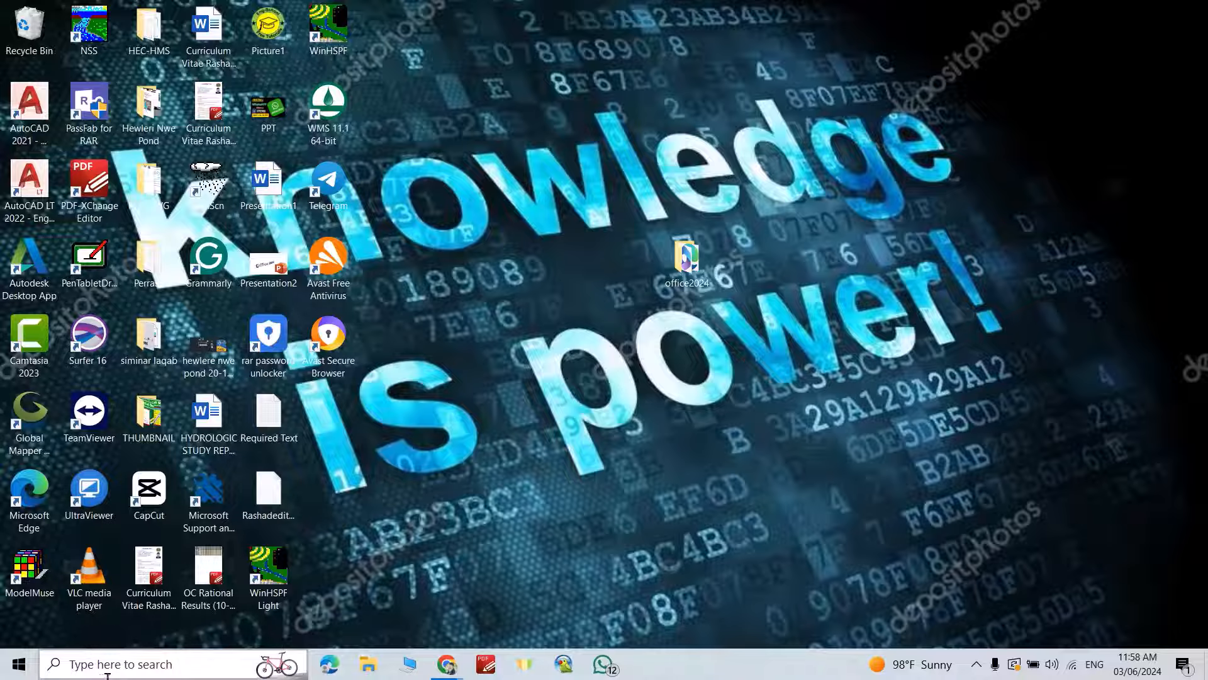
Step: Run prefetch, grant access, and delete all 248 files in the Prefetch folder
type("ru")
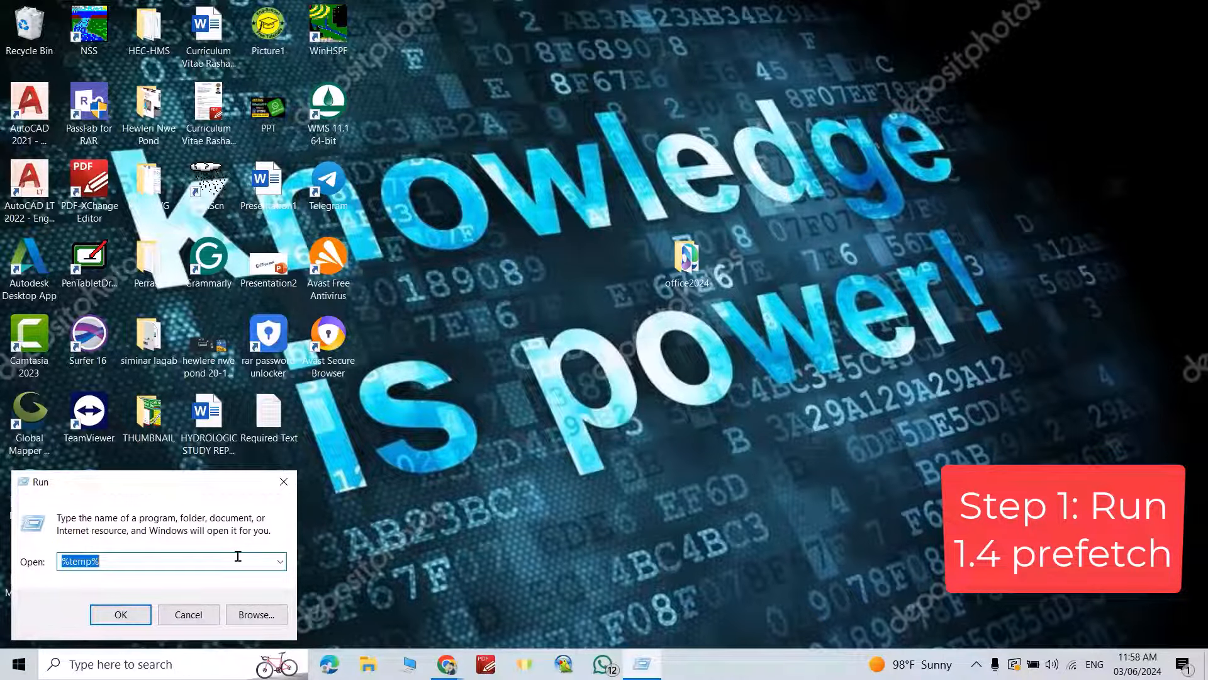
type("prefet")
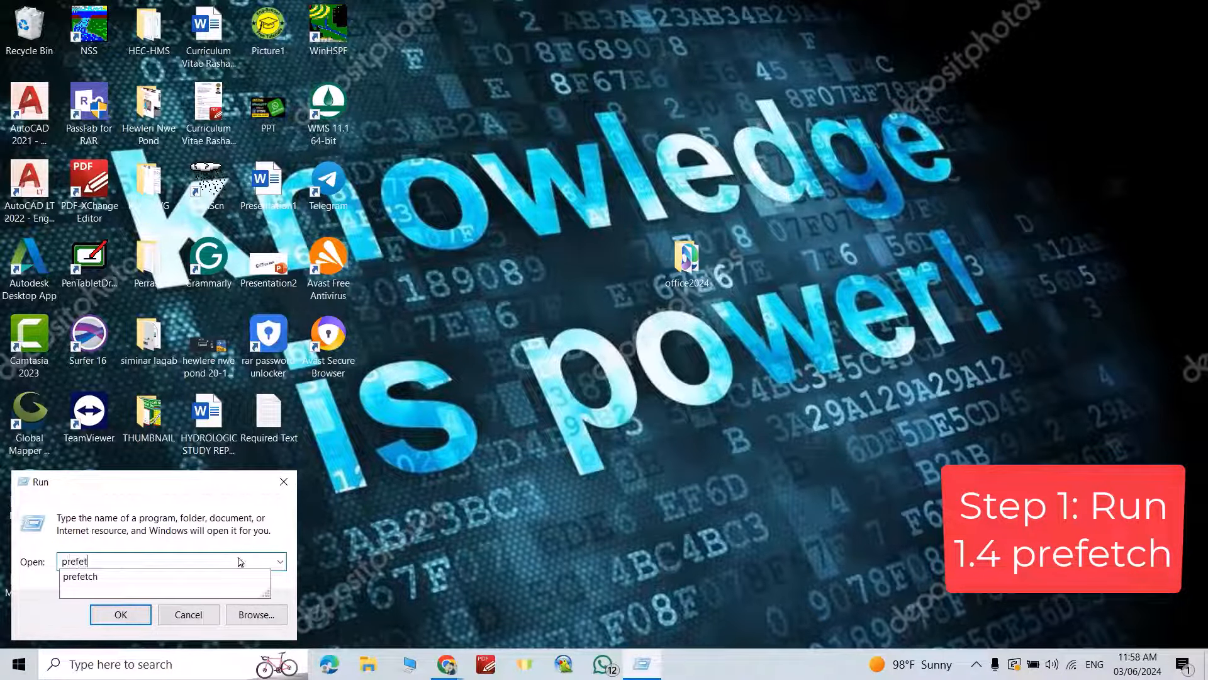
left_click(120, 614)
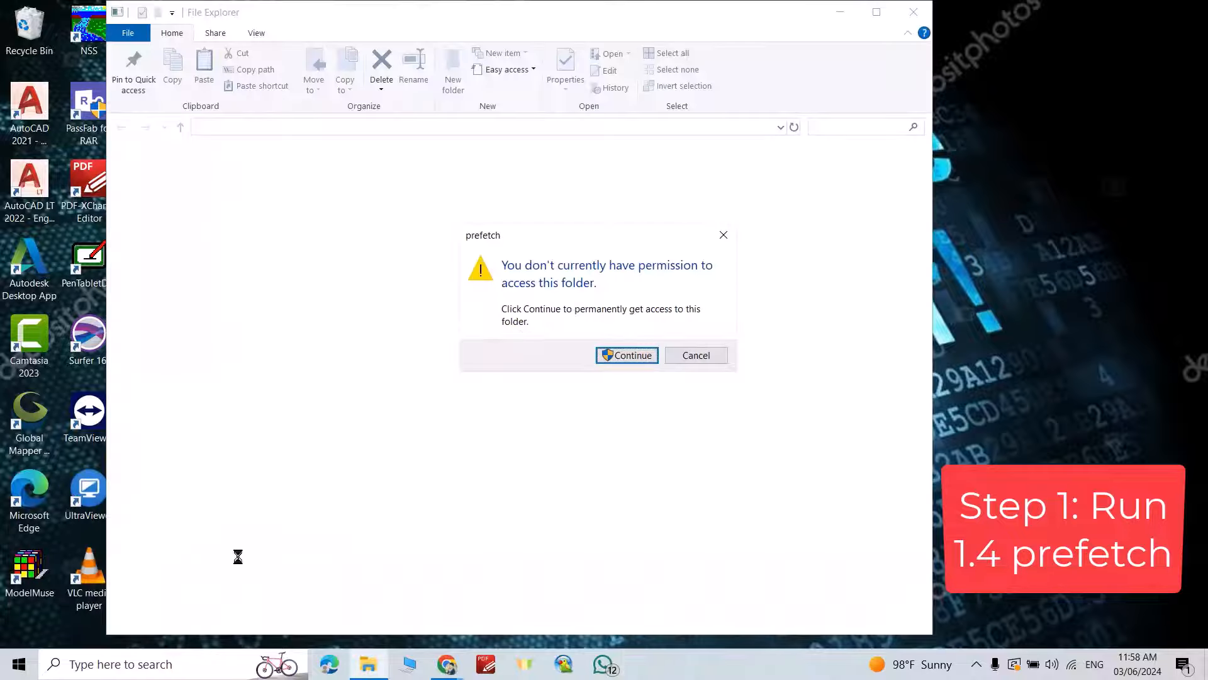
left_click(627, 355)
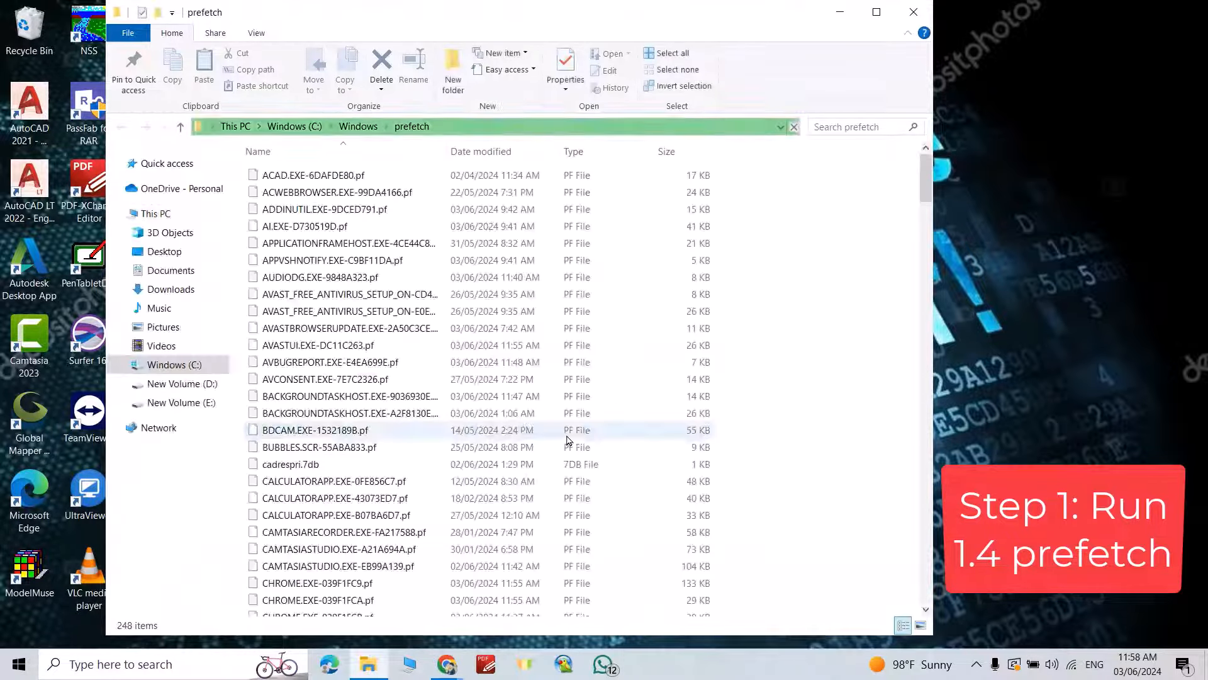
key("ctrl+a")
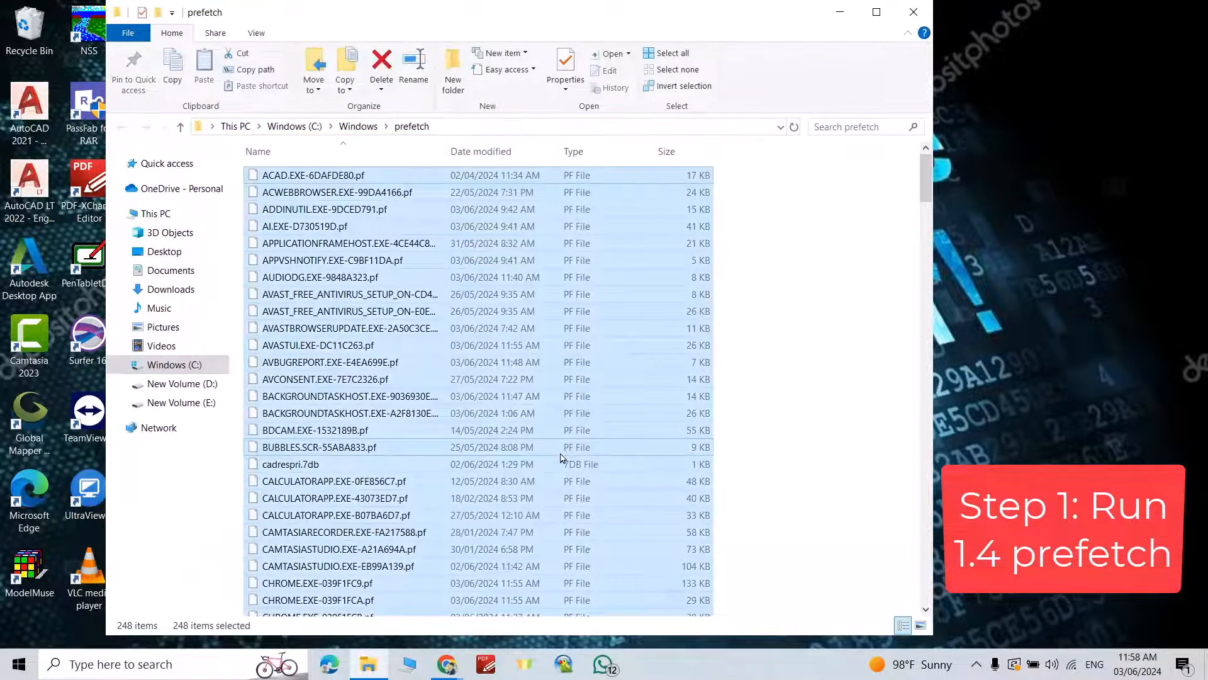
left_click(381, 65)
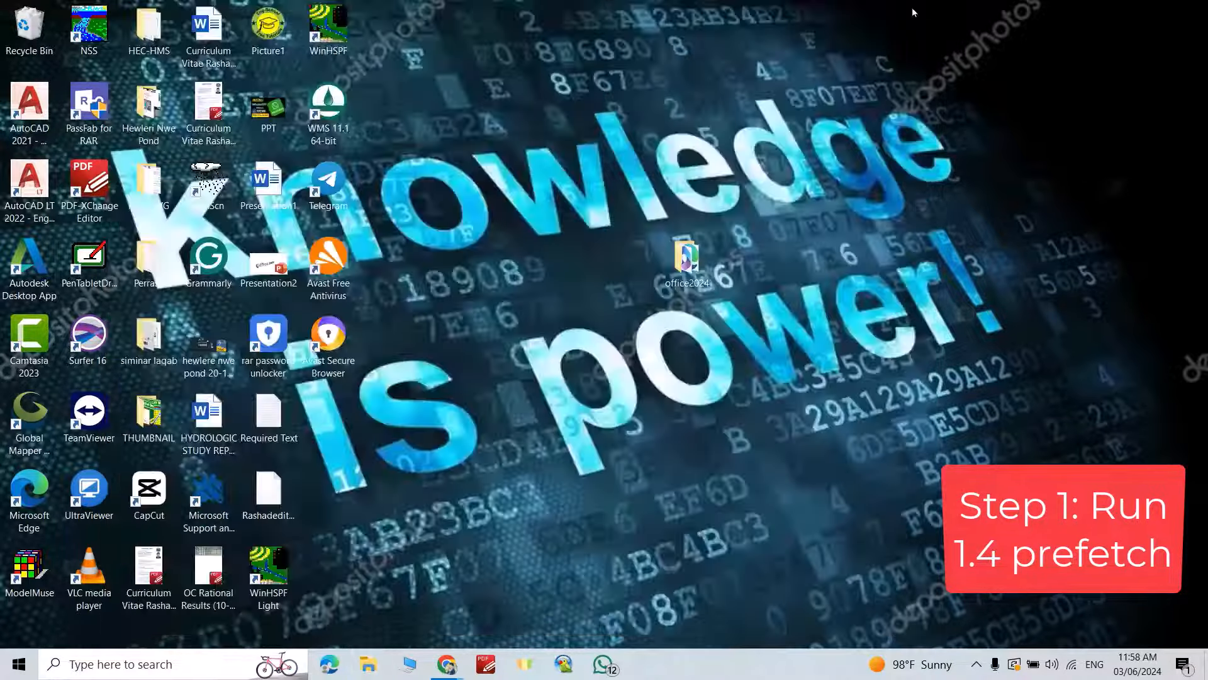
Step: From File Explorer's navigation pane, bring up Properties for the Windows (C:) drive
left_click(369, 663)
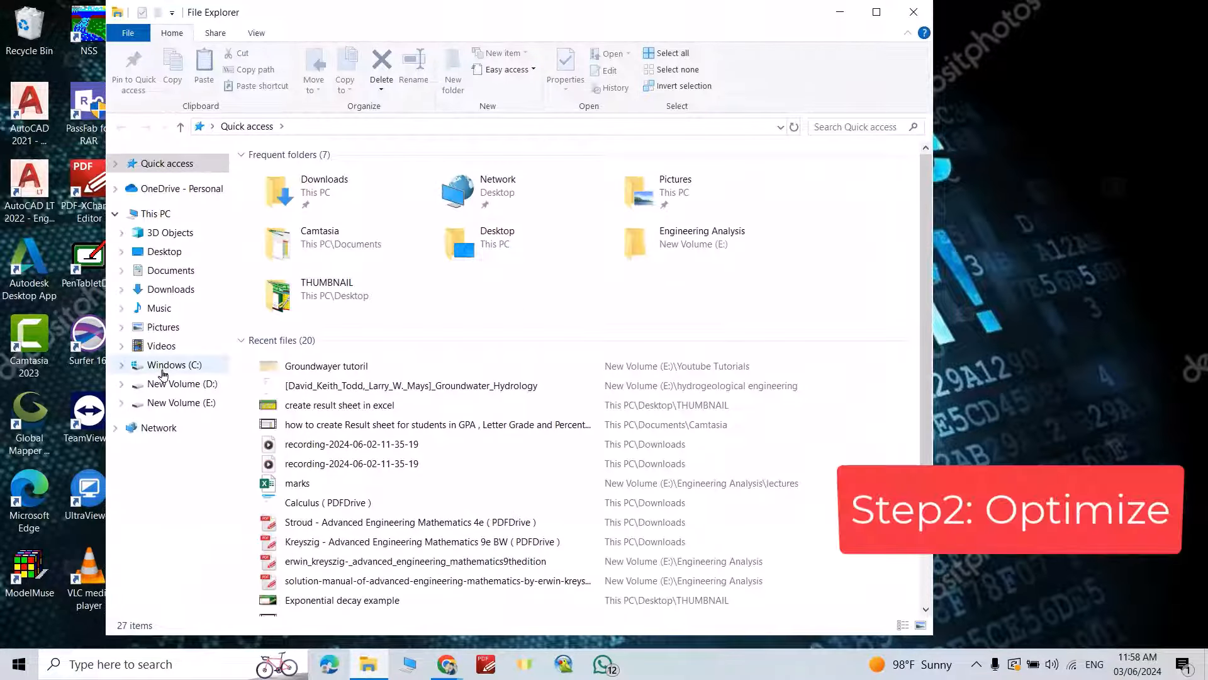
right_click(167, 364)
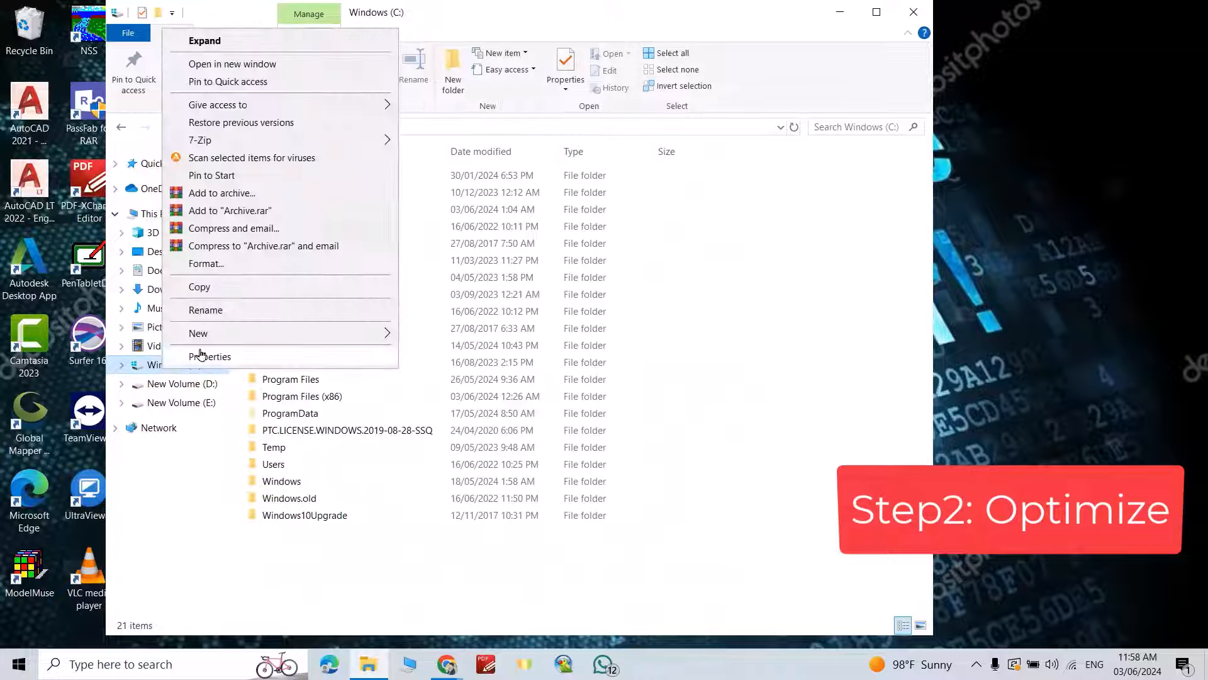
left_click(209, 356)
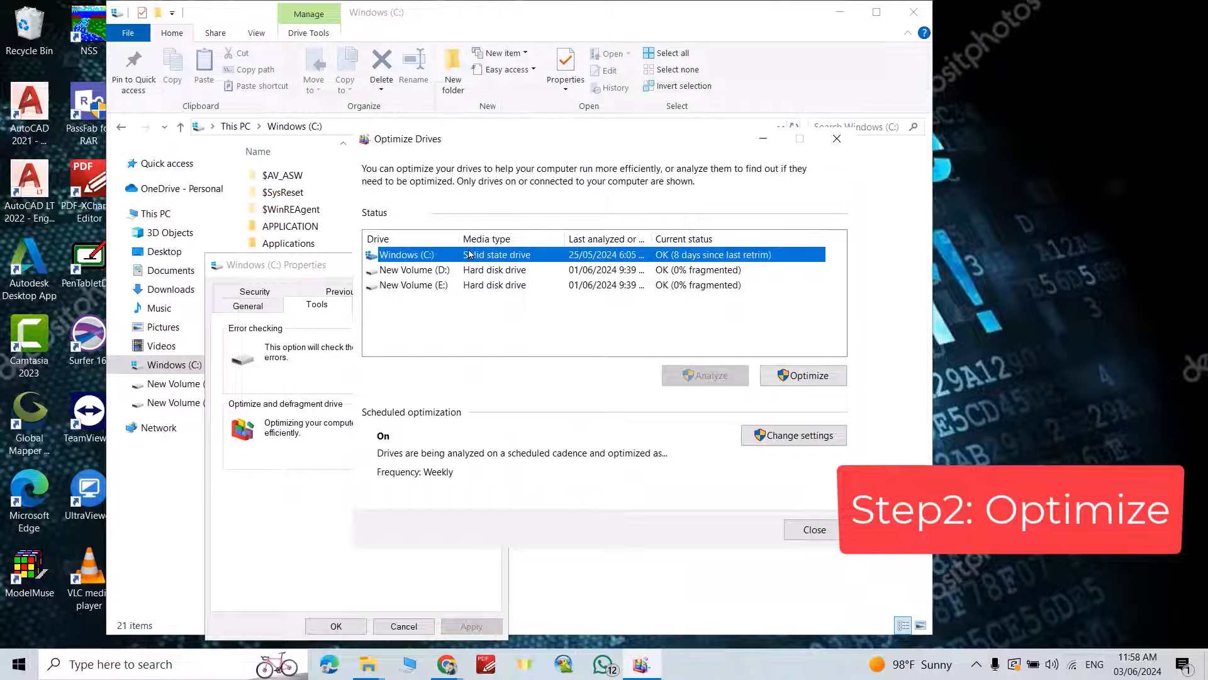
Step: Optimize Windows (C:) so it shows 0 days since last retrim, then close Optimize Drives
left_click(803, 375)
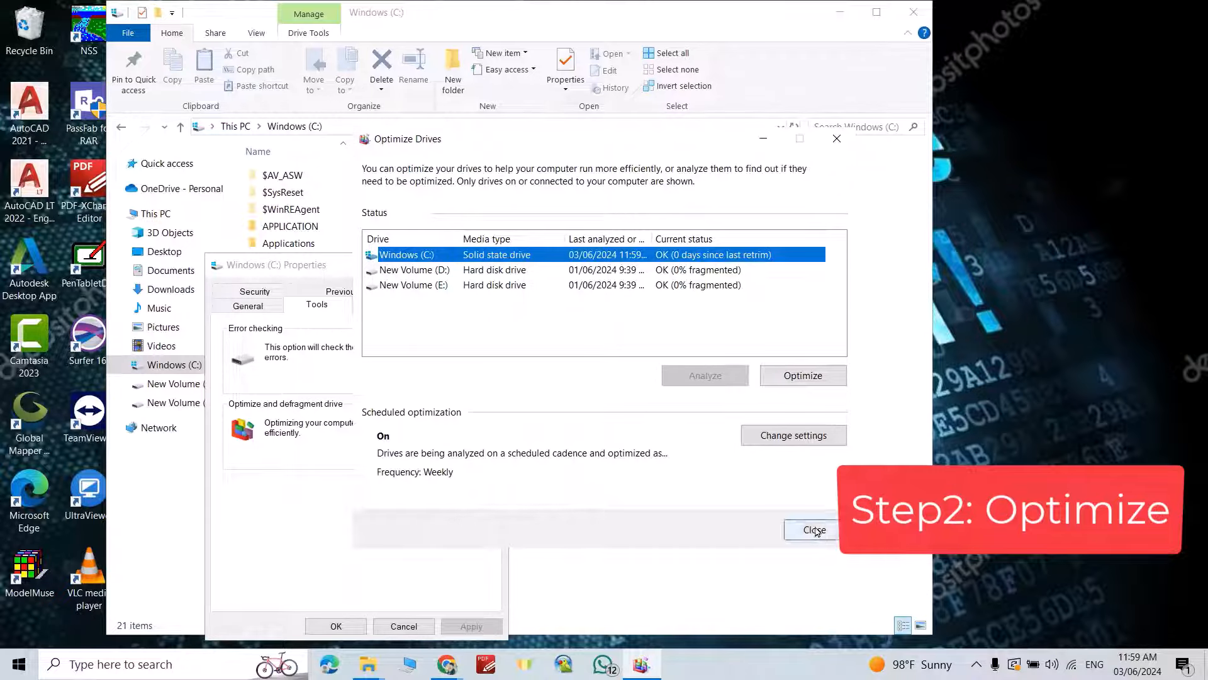
left_click(813, 530)
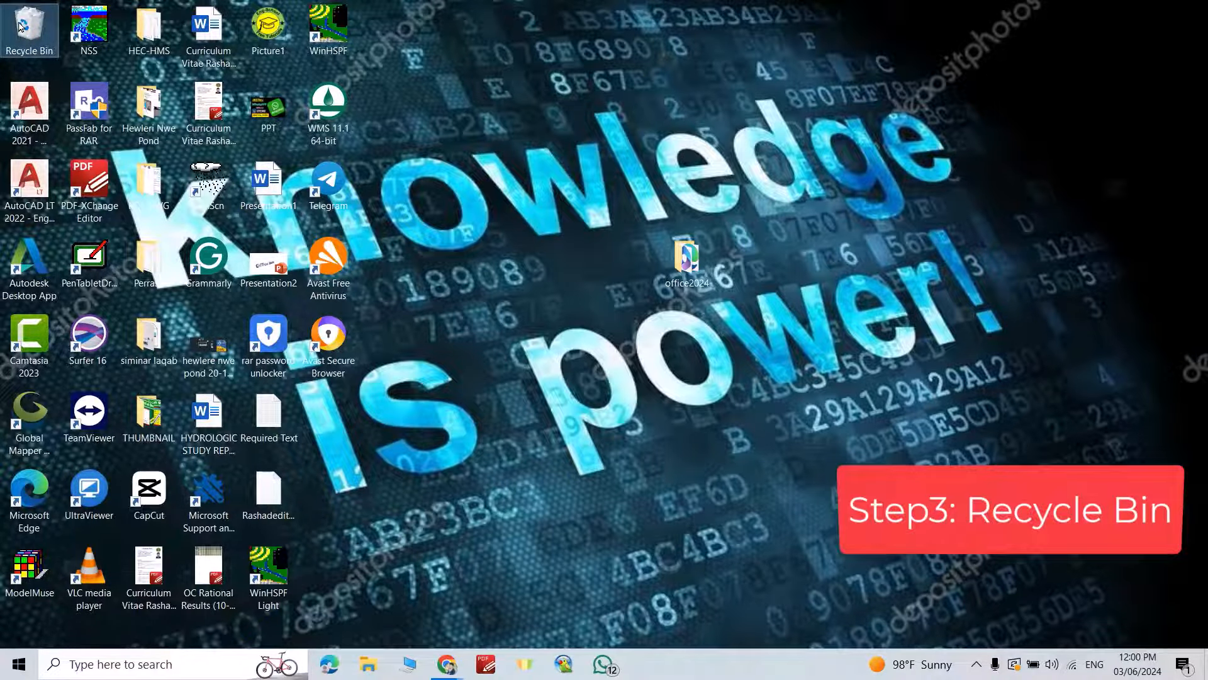
Step: Empty the desktop Recycle Bin, continuing for all items needing administrator permission
right_click(31, 27)
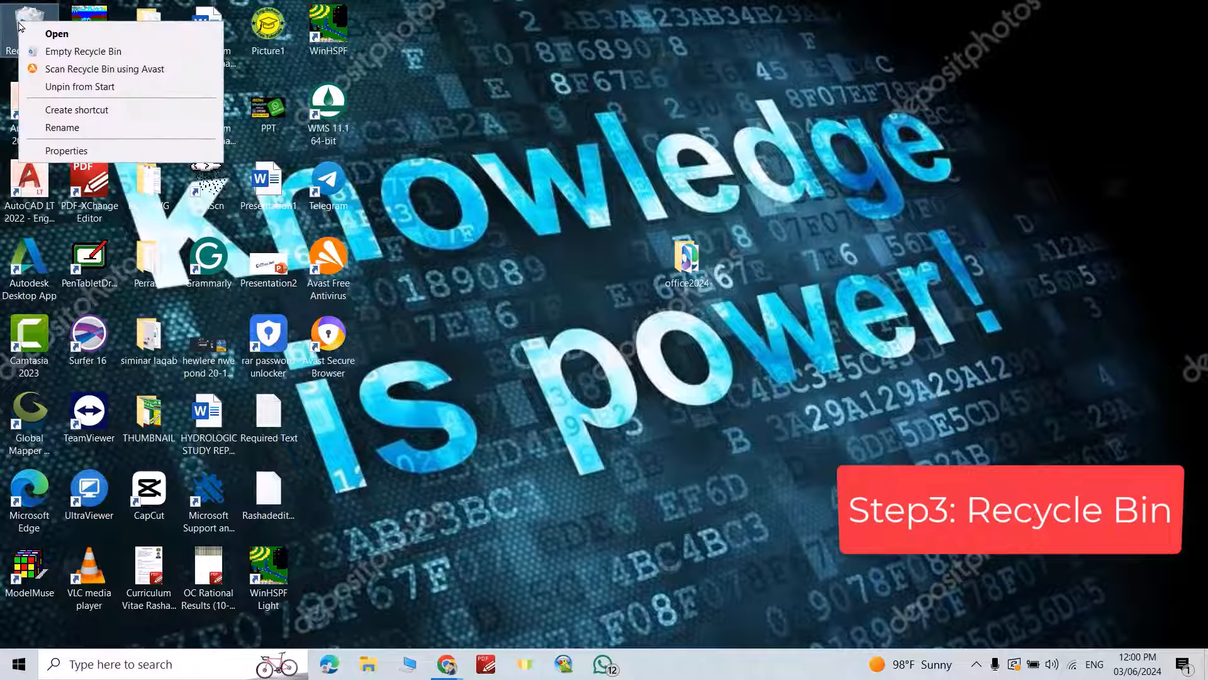
left_click(505, 361)
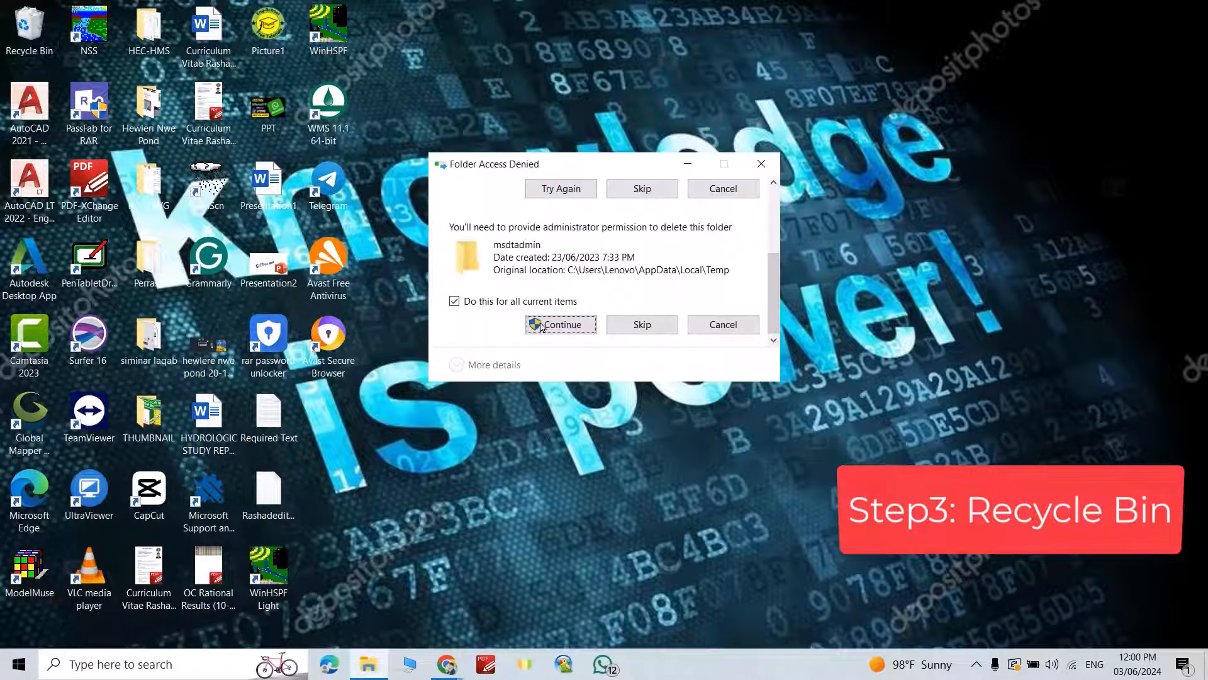
left_click(562, 324)
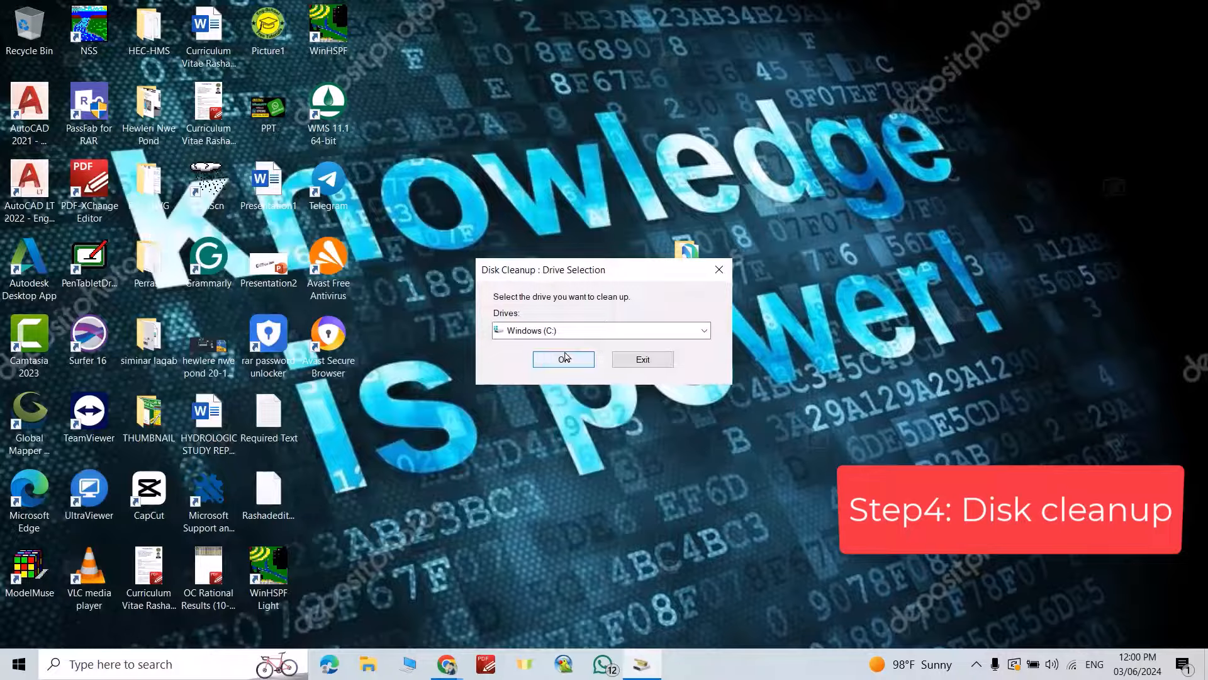
Step: Clean up C: with Recycle Bin included, about 1.60 GB, and confirm permanent deletion
left_click(564, 360)
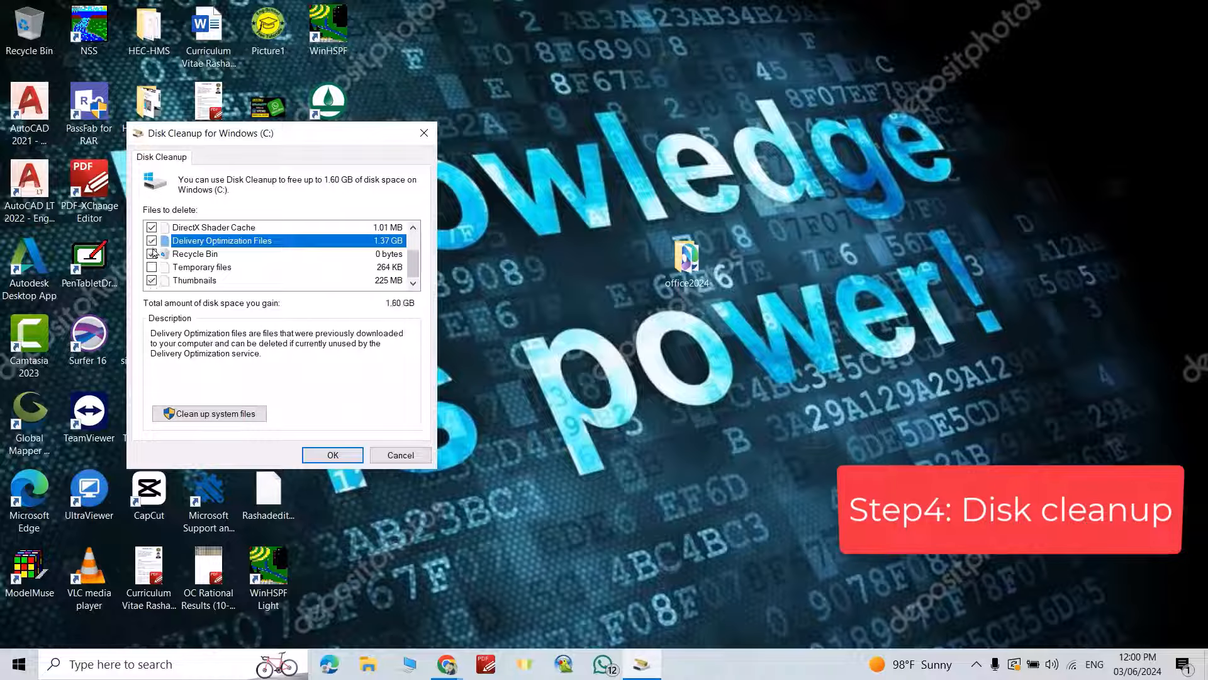
left_click(151, 254)
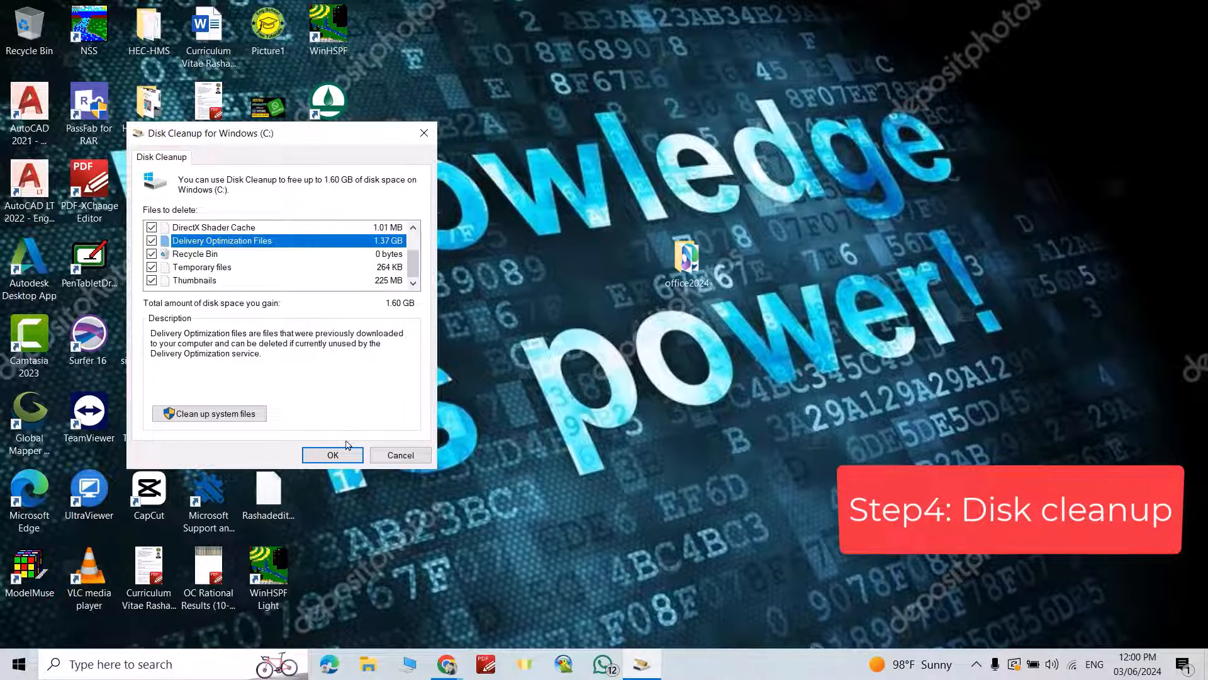
left_click(332, 455)
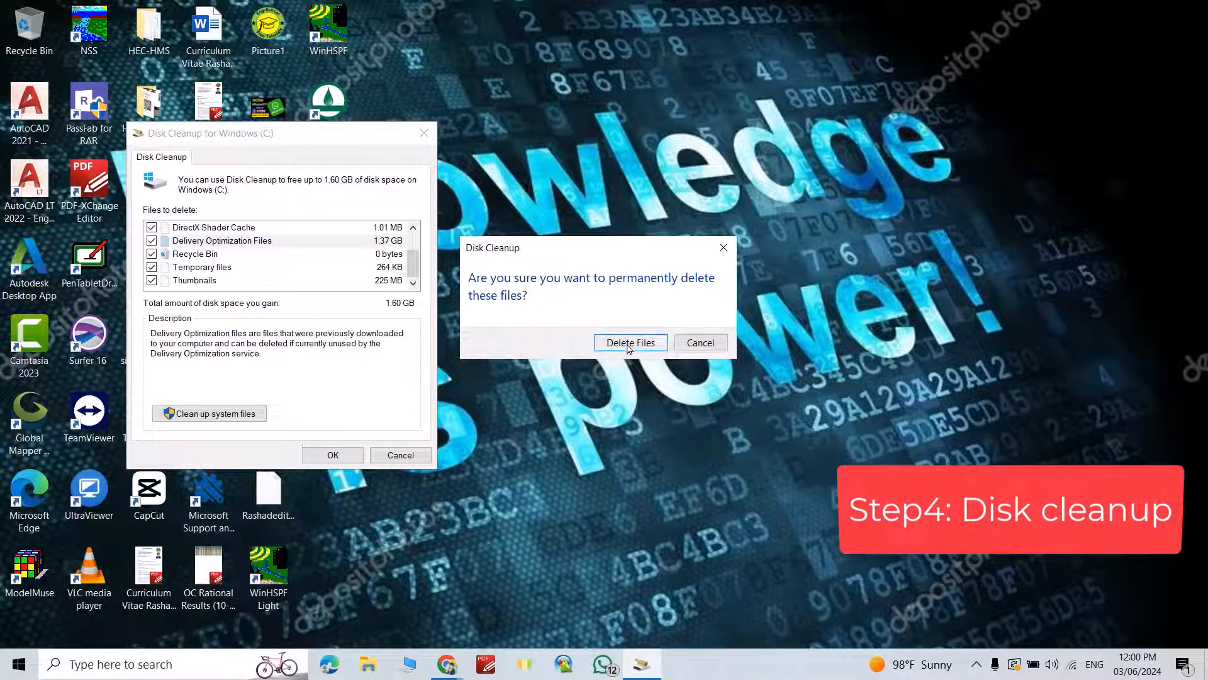
left_click(630, 342)
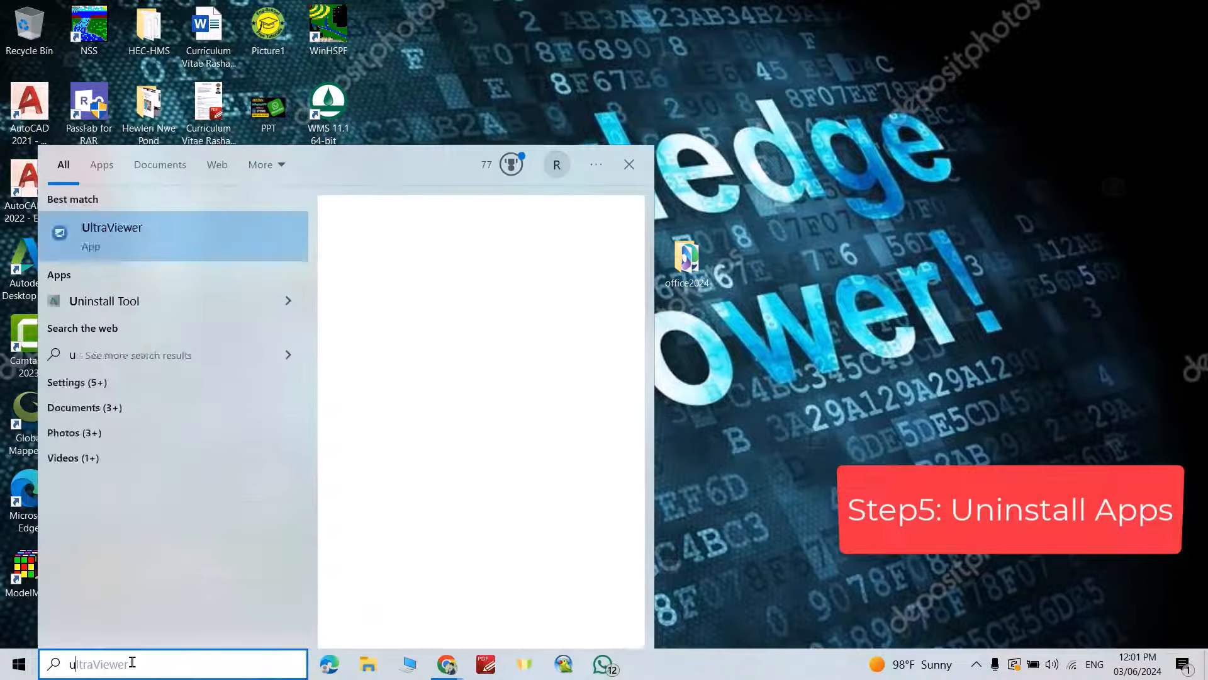
Step: Search uni to reach Apps & features and scroll down to select CapCut
type("uni")
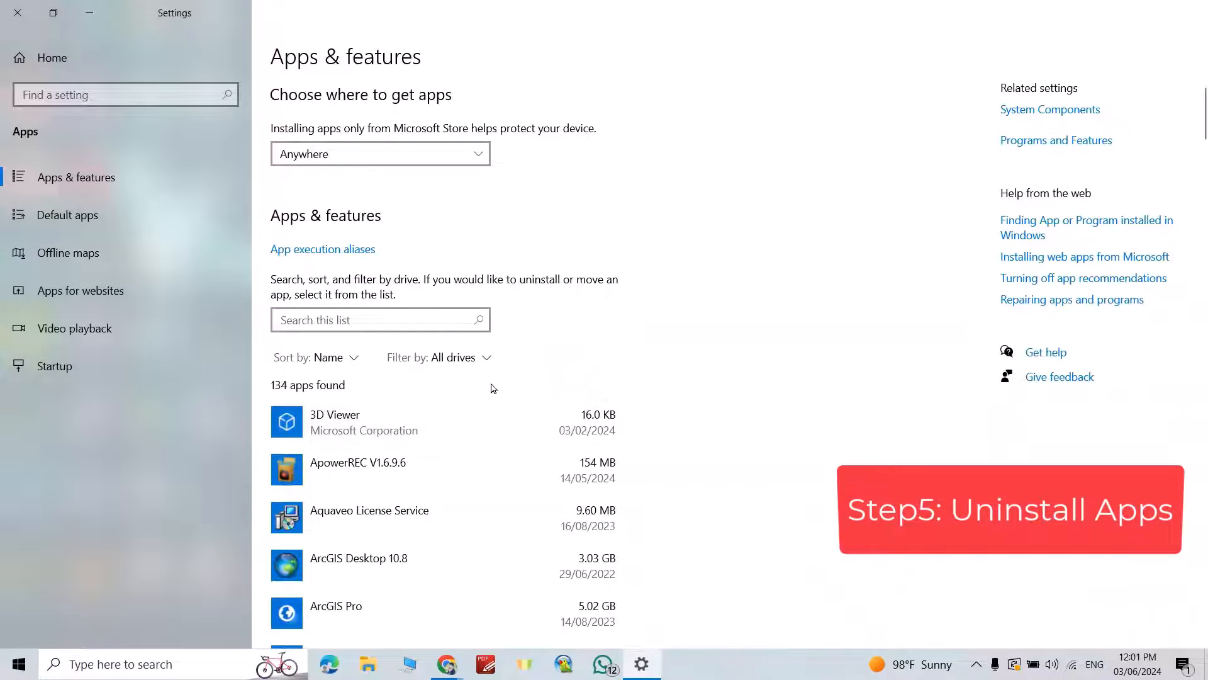
scroll("down", 3)
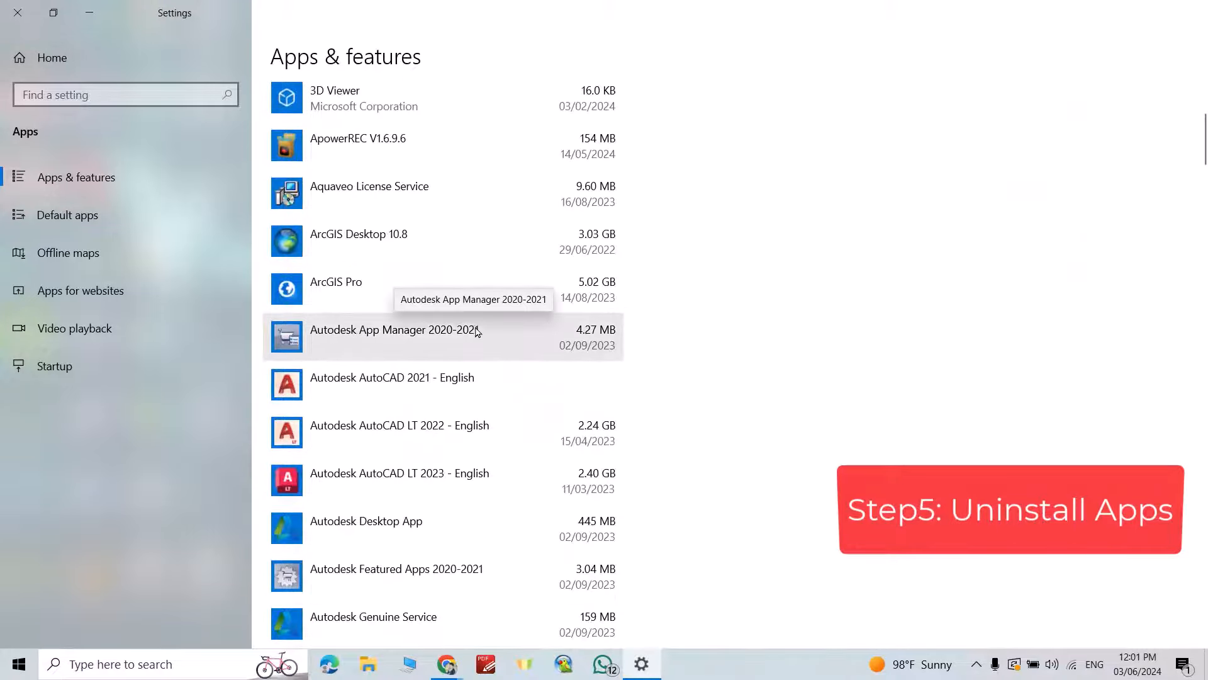
scroll("down", 3)
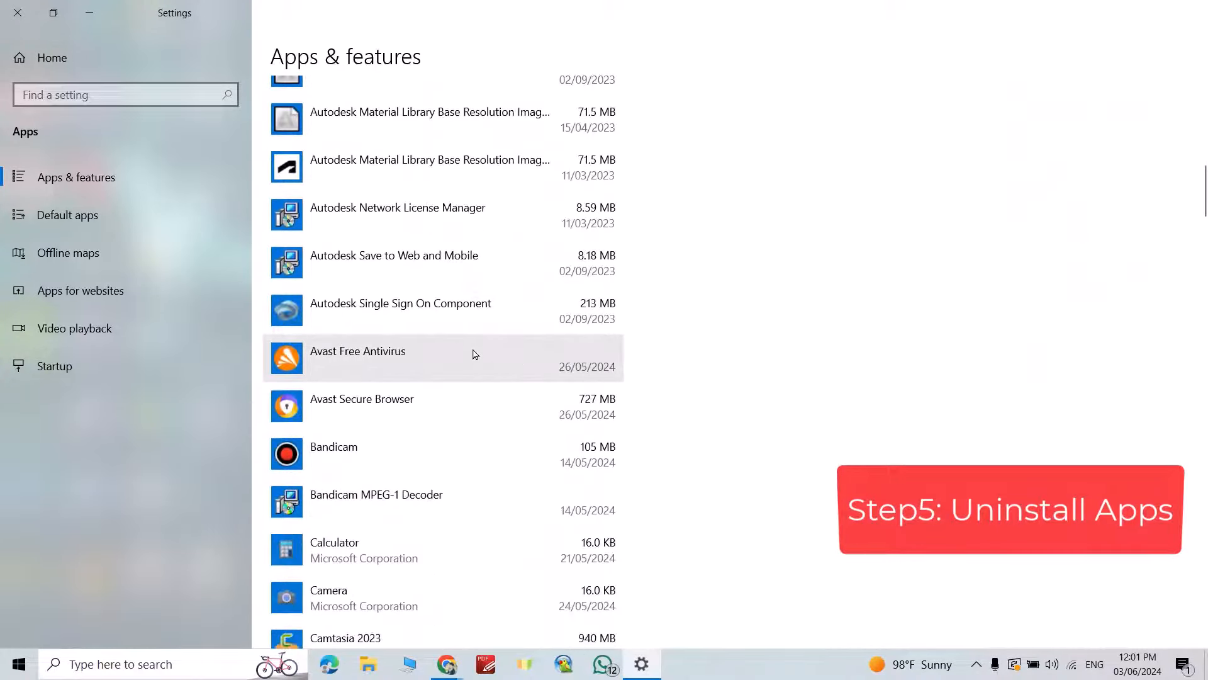
scroll("down", 3)
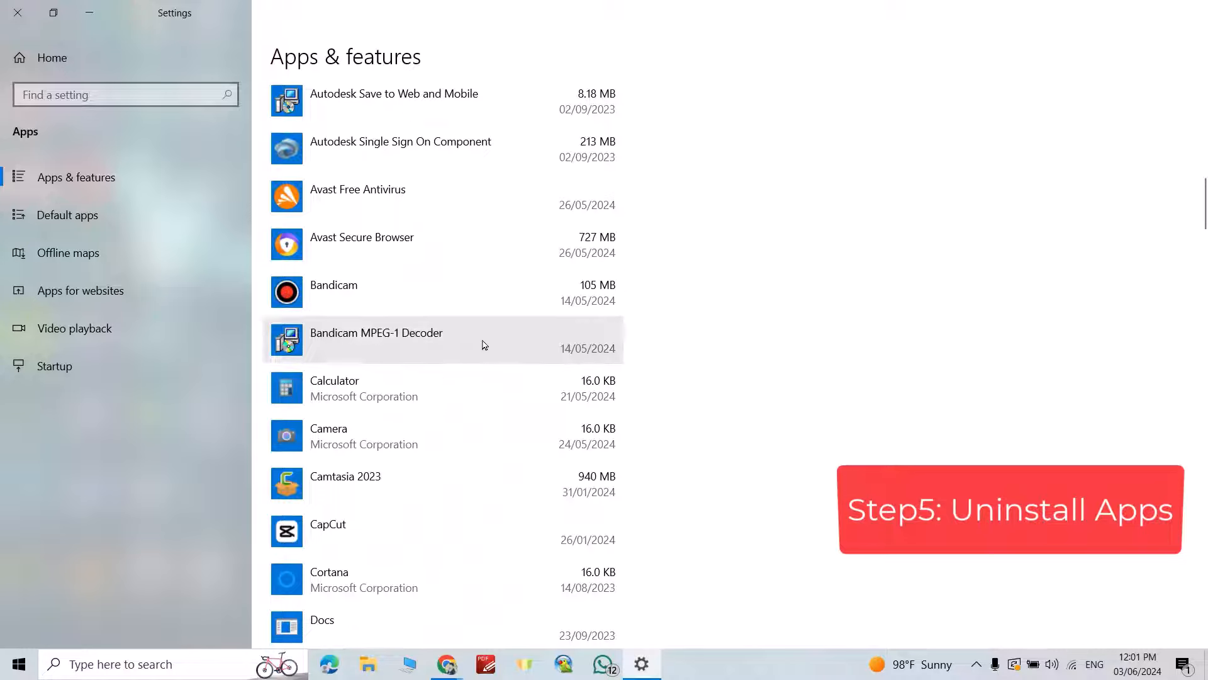
left_click(327, 524)
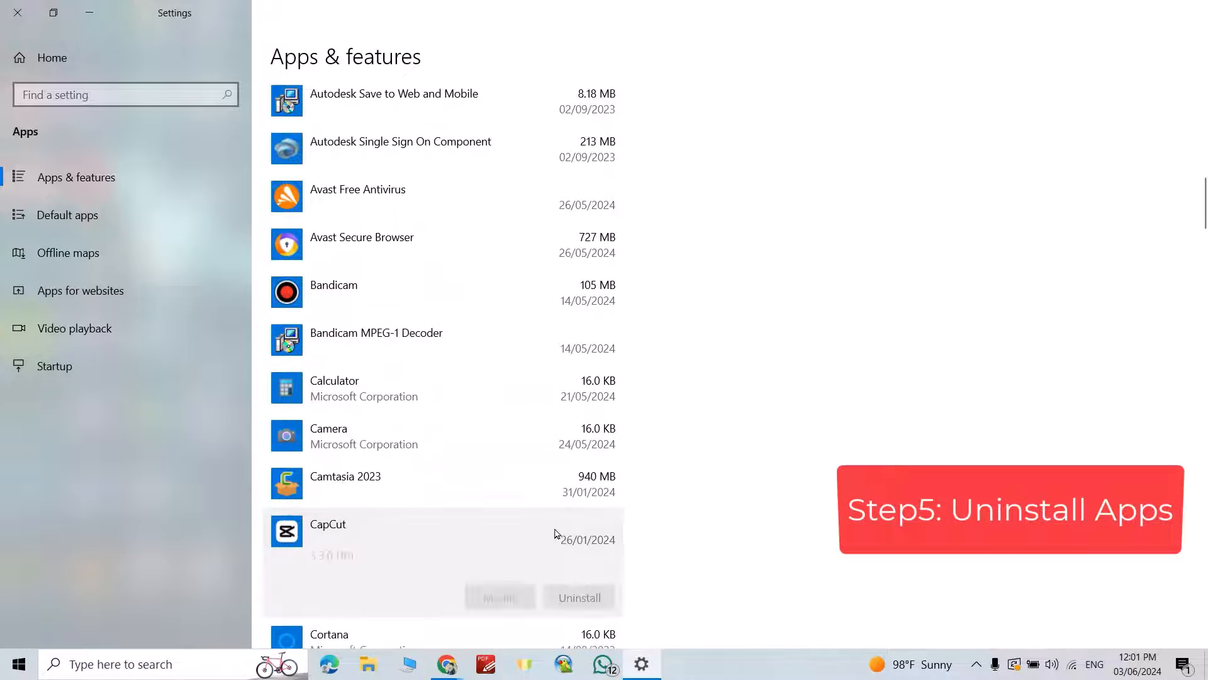
Step: Uninstall CapCut, confirming with OK and finishing with Complete
left_click(579, 596)
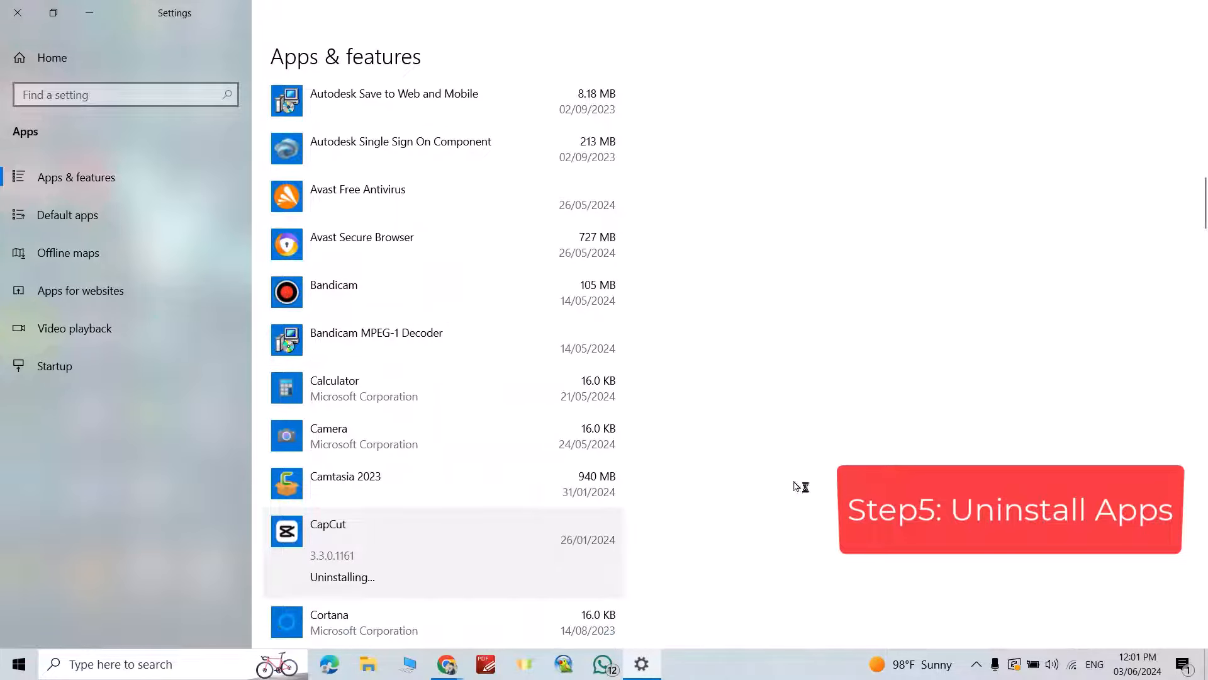
left_click(579, 596)
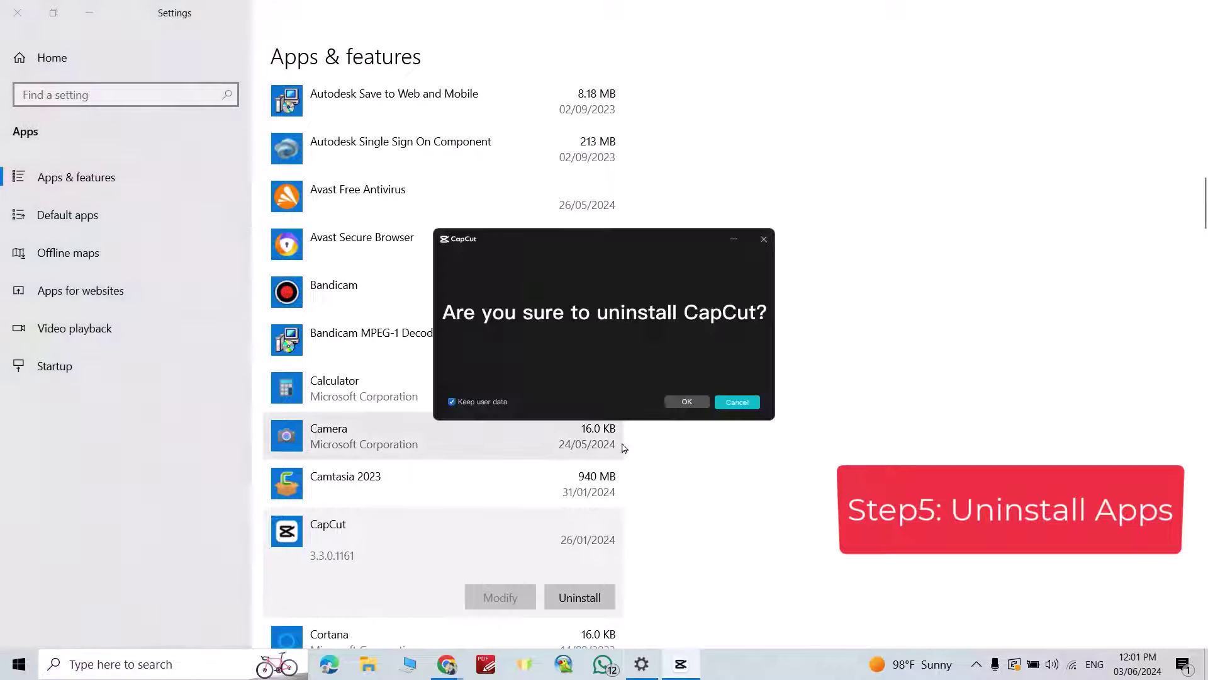
left_click(688, 401)
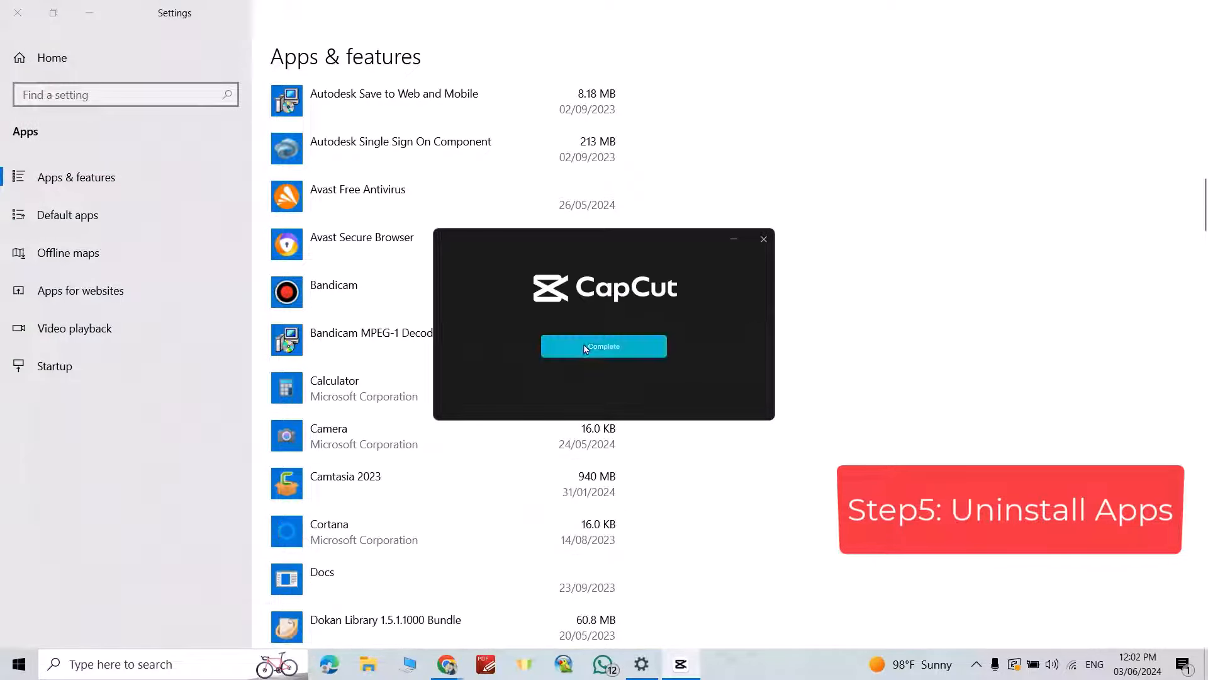
left_click(604, 347)
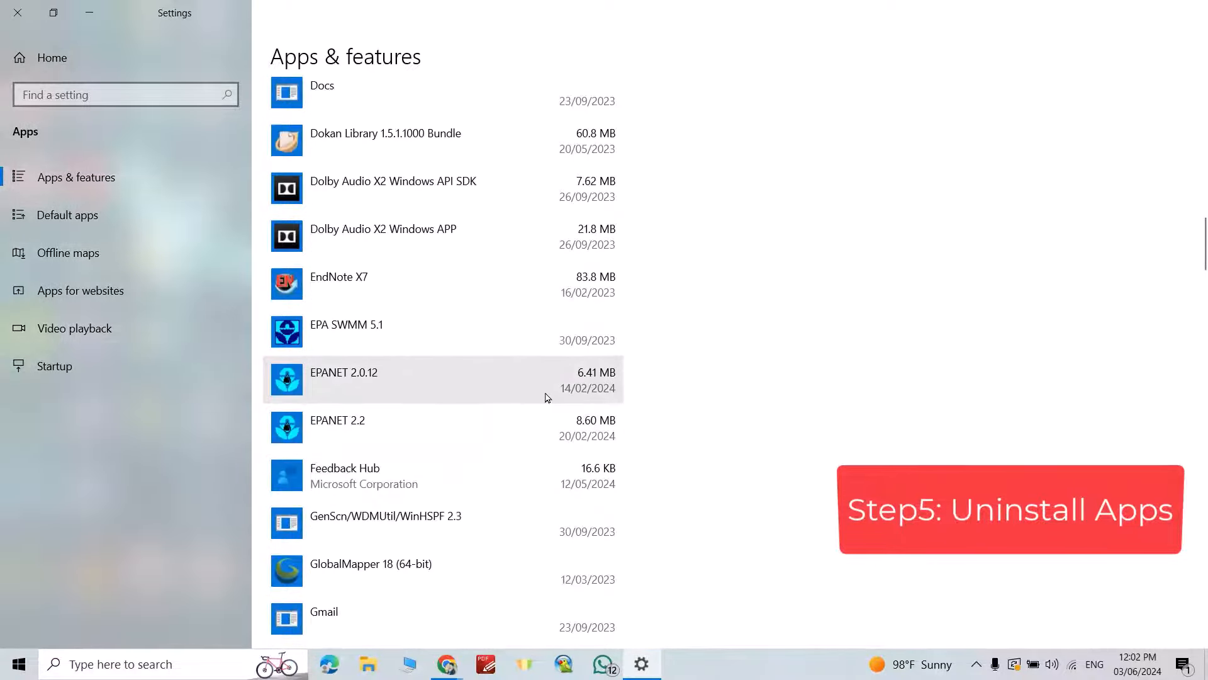
mouse_move(594, 386)
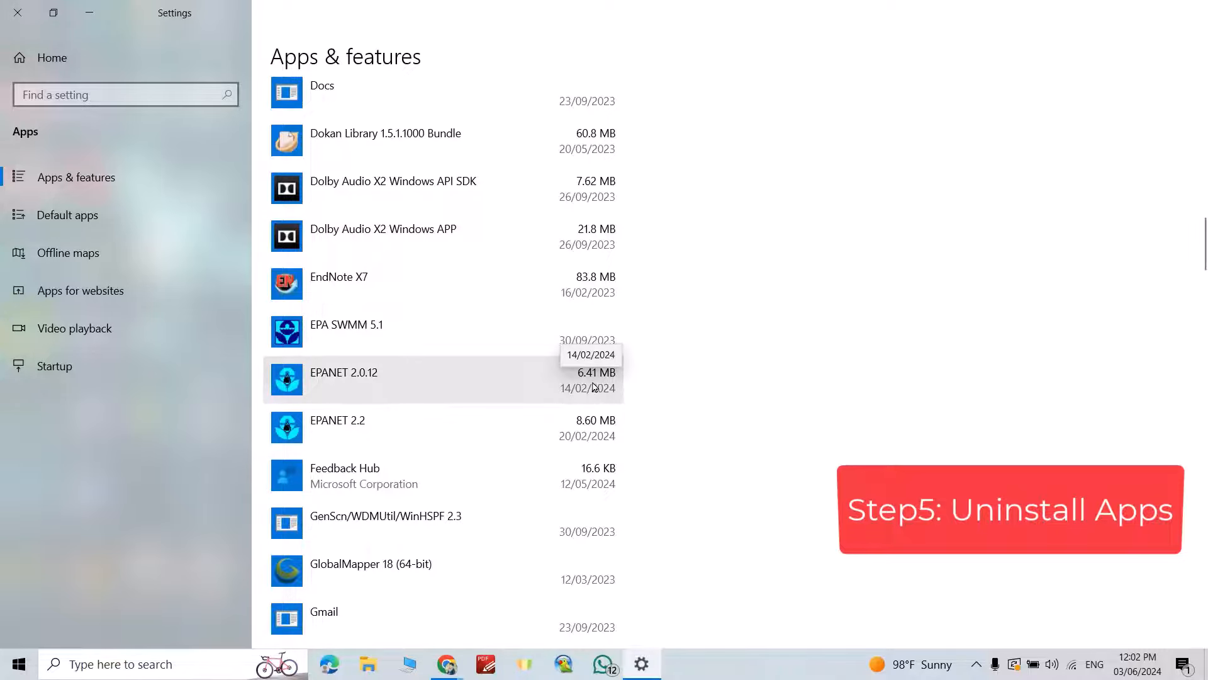
Step: Uninstall EPANET 2.0.12, answering Yes in its uninstaller and dismissing the success message
left_click(379, 378)
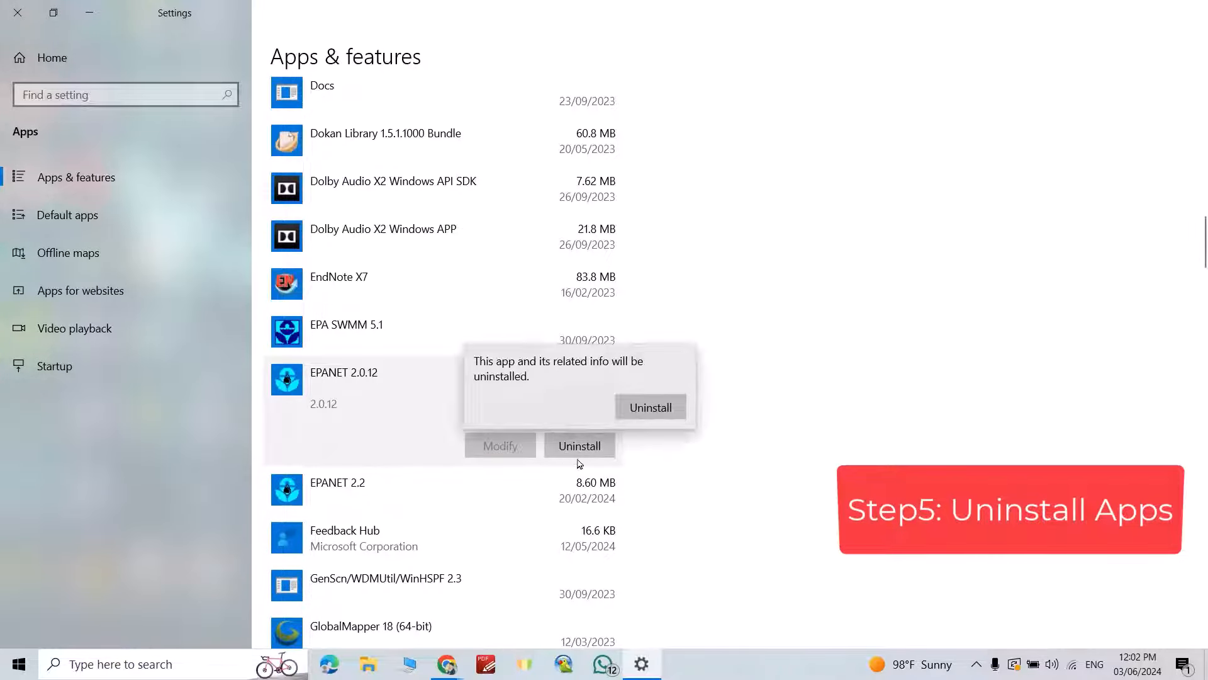
left_click(650, 408)
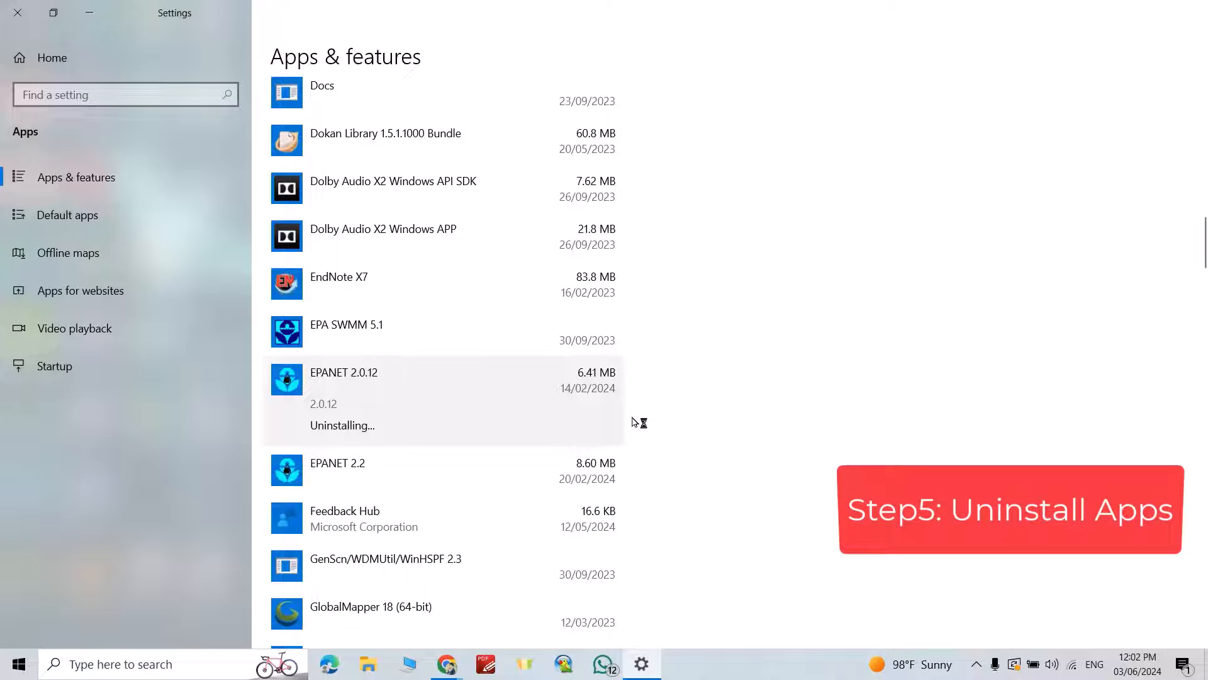
left_click(579, 446)
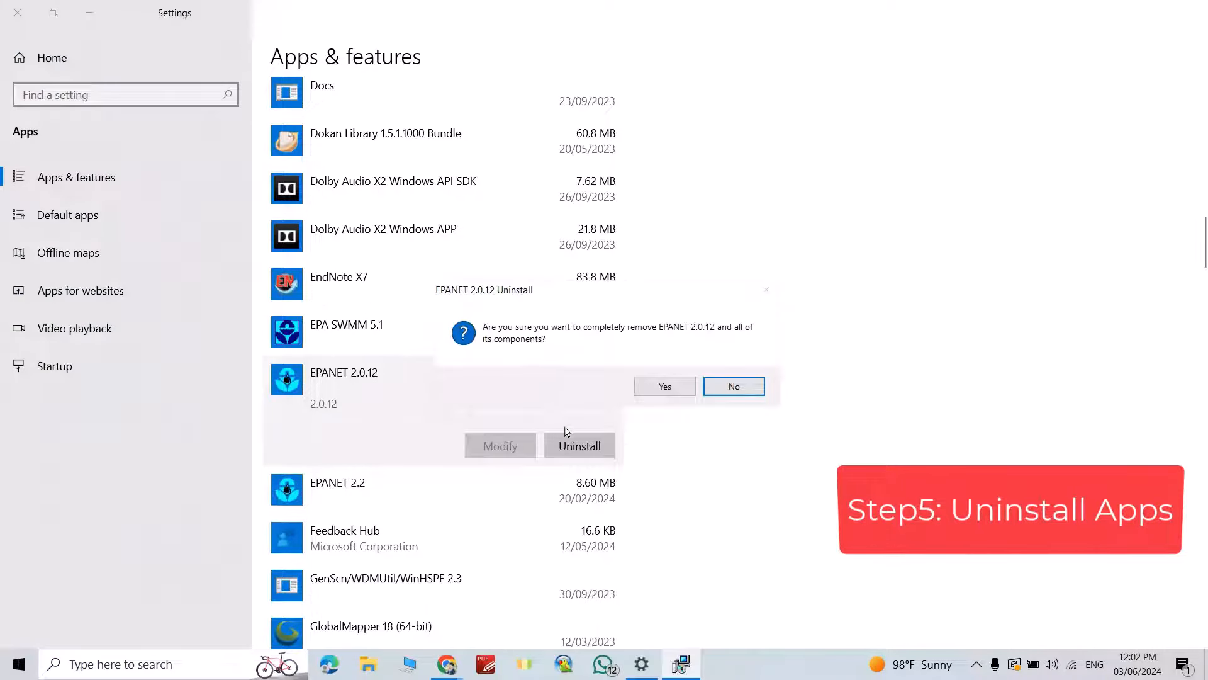
left_click(664, 386)
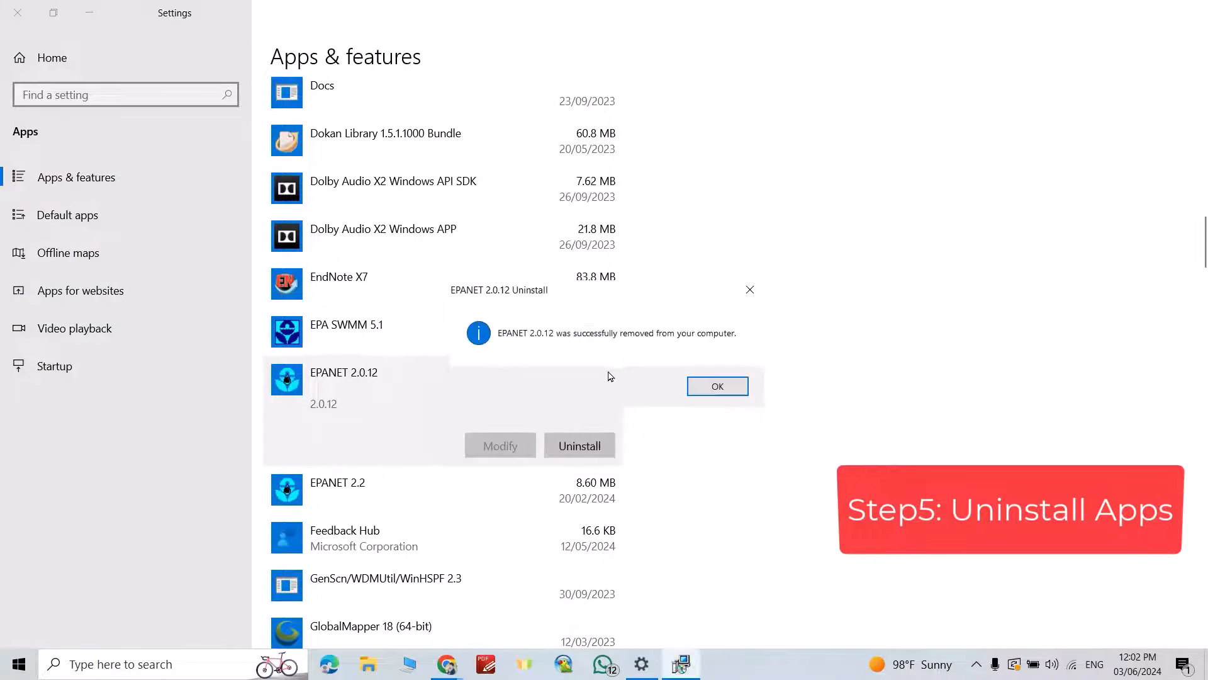
left_click(717, 386)
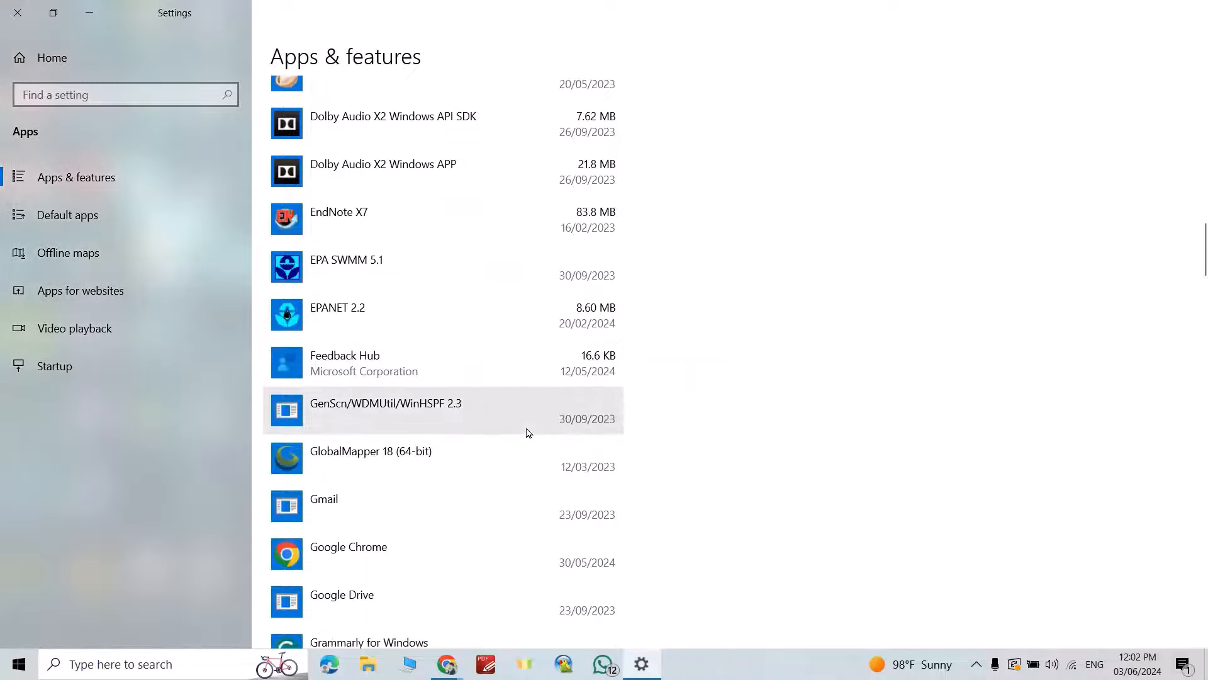
scroll("down", 3)
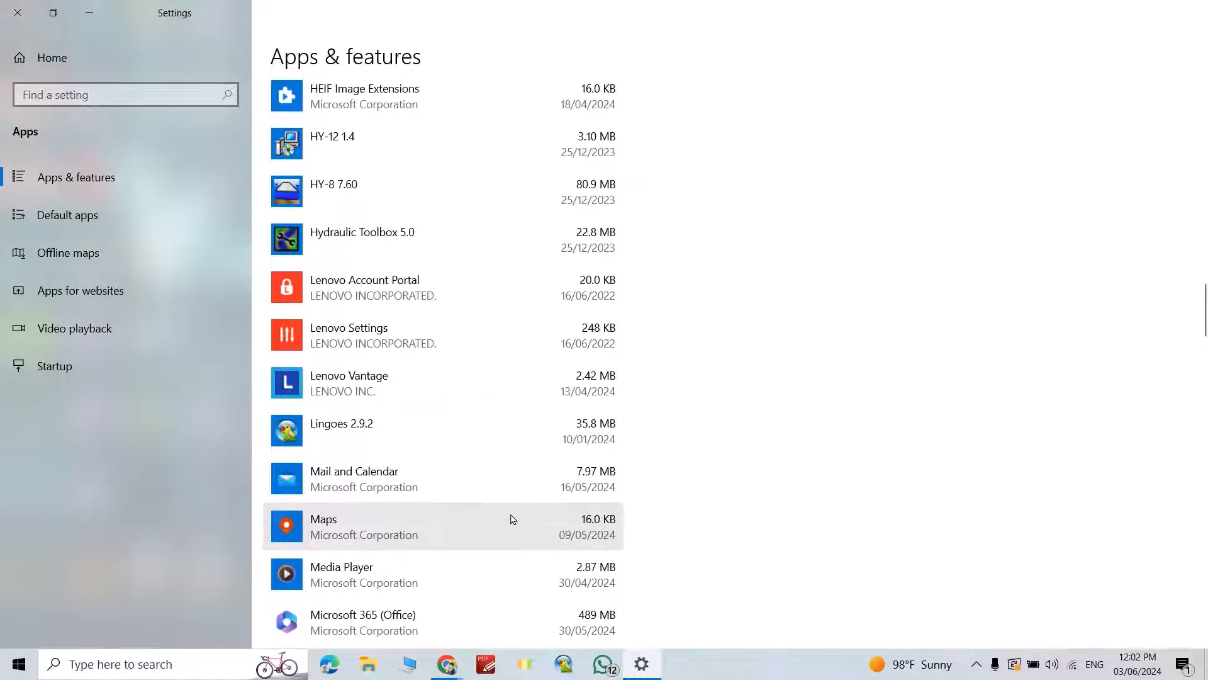
mouse_move(509, 508)
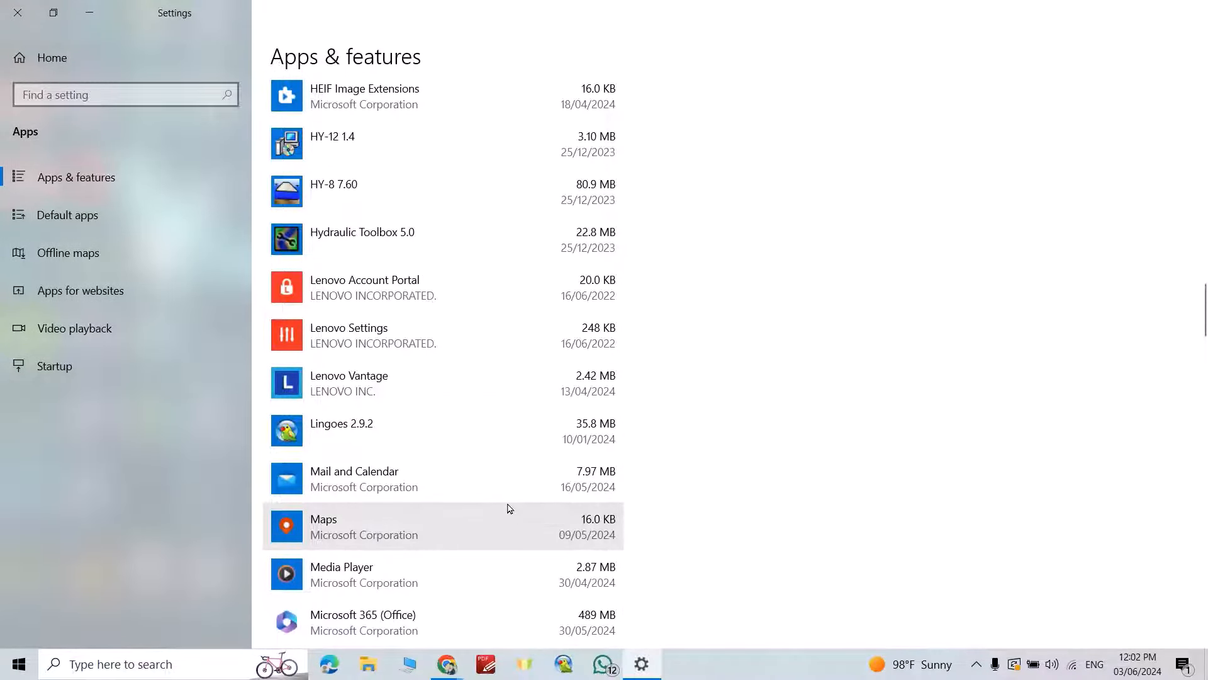
mouse_move(795, 435)
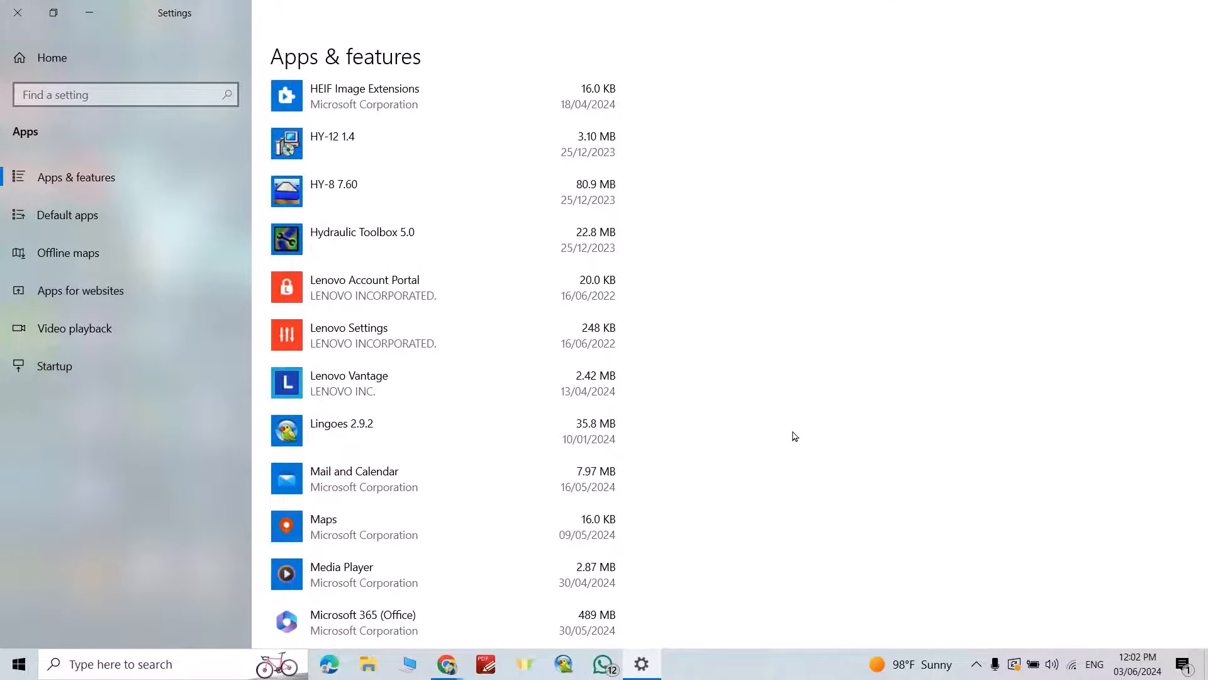
mouse_move(819, 399)
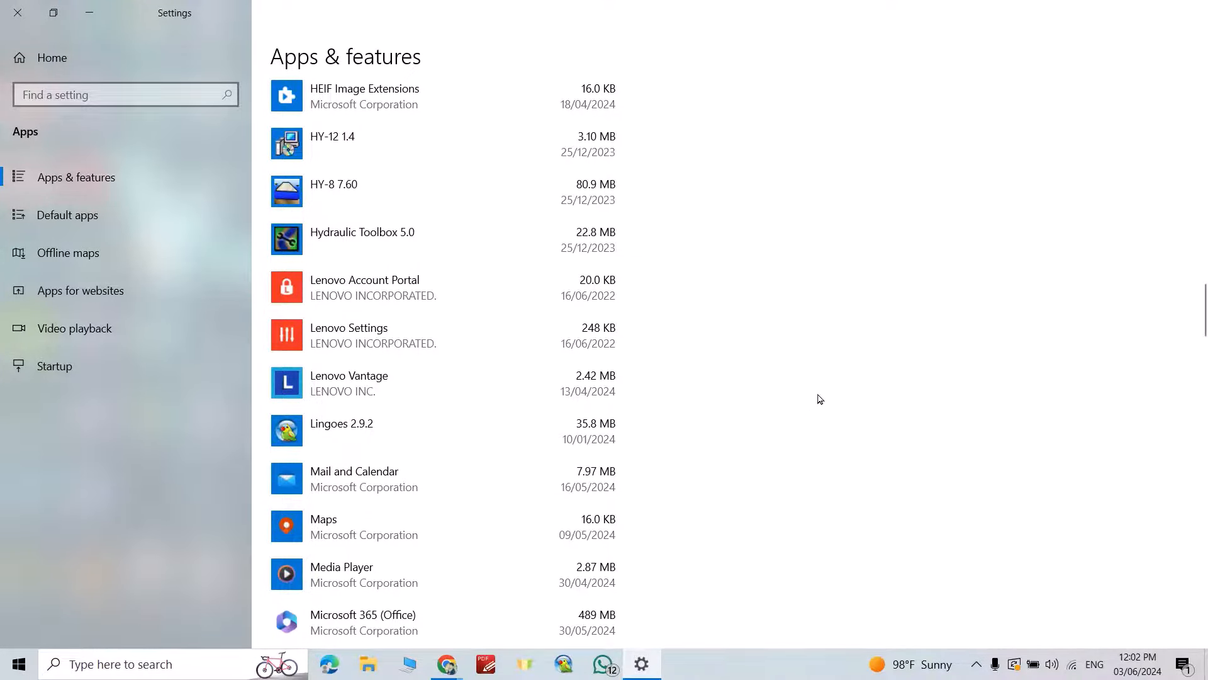